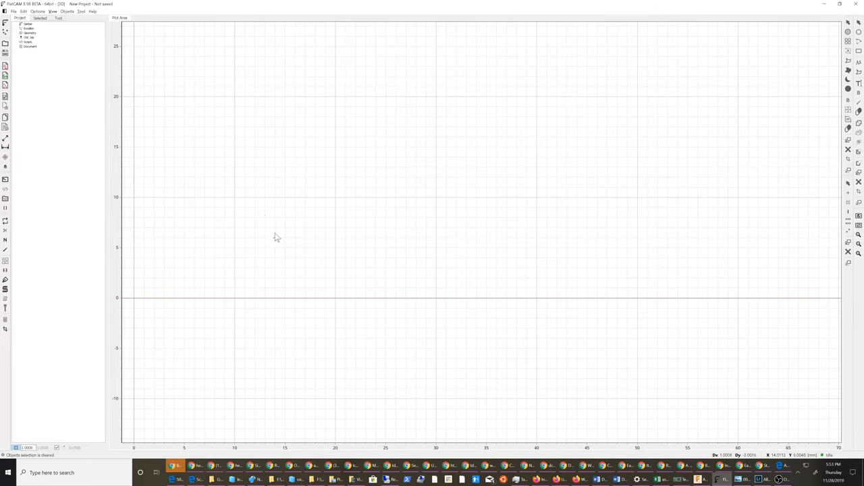
pyautogui.moveTo(275, 233)
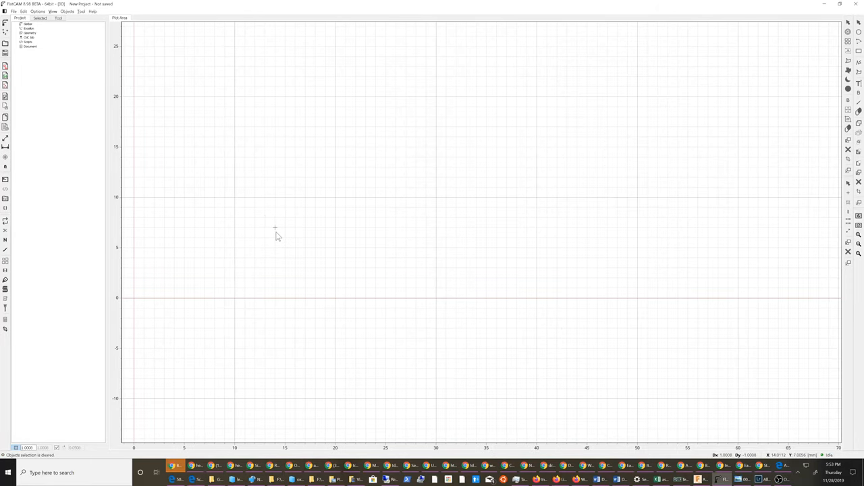
pyautogui.moveTo(231, 214)
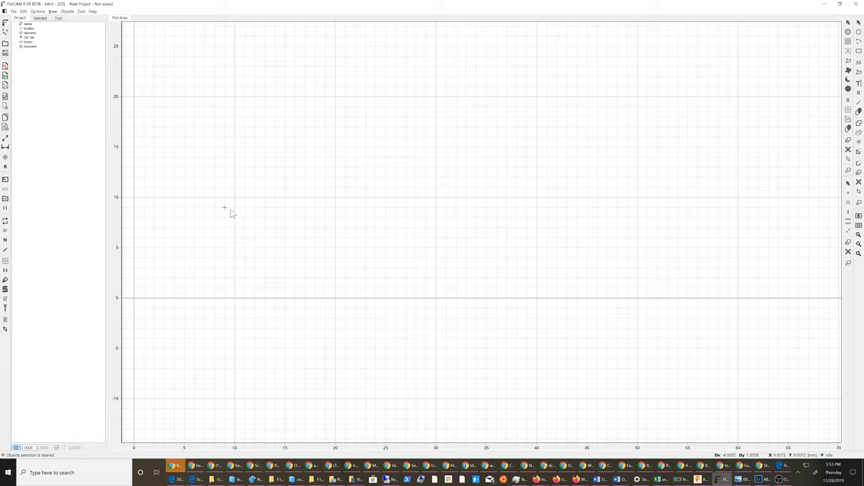
pyautogui.moveTo(242, 133)
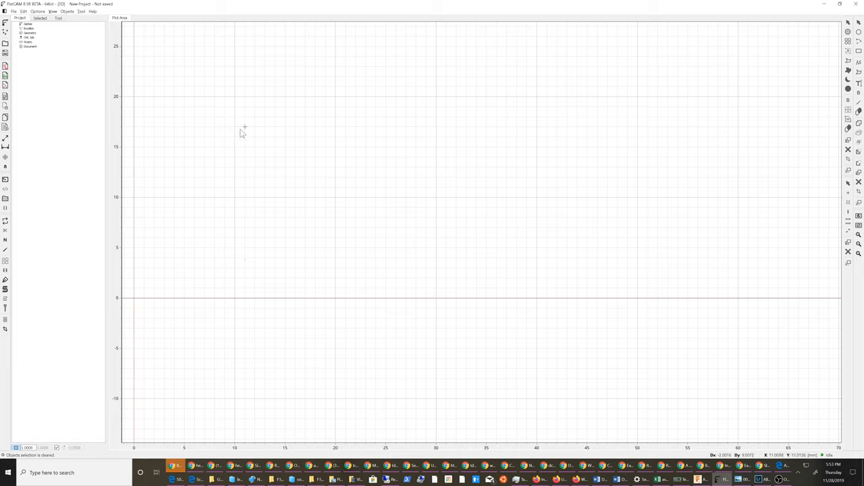
# Browse the File and Options menus of the empty project, ending back on File.
pyautogui.click(14, 11)
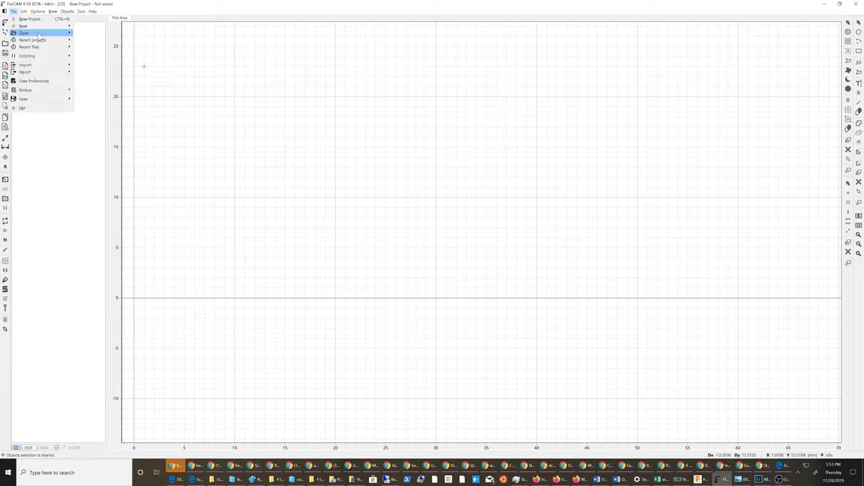
pyautogui.click(38, 11)
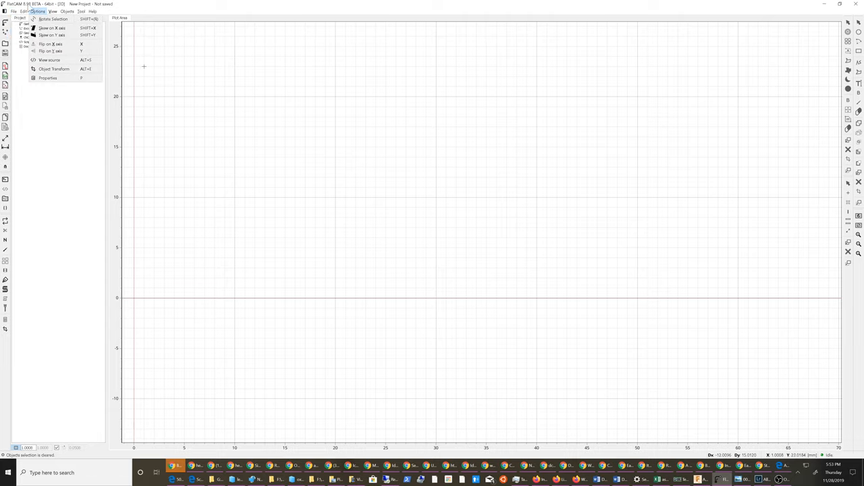
pyautogui.click(14, 12)
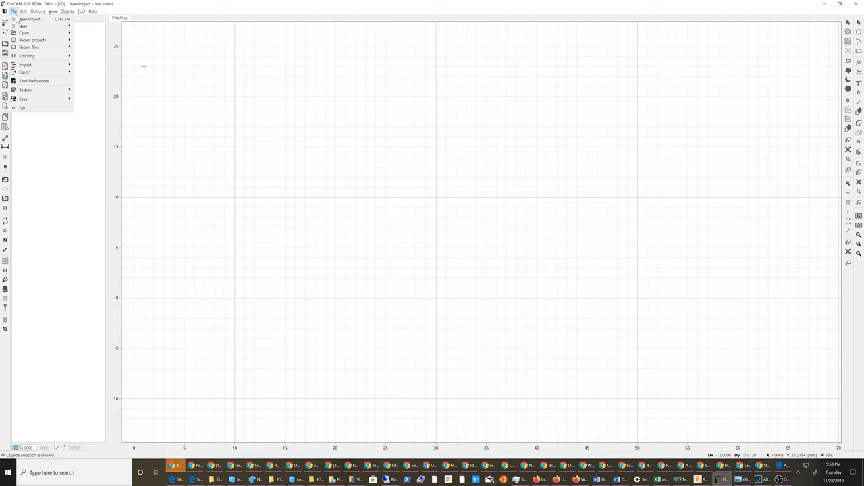
# Load Gerber_TopLayer.GTL from the encoder folder via Open Gerber.
pyautogui.click(25, 33)
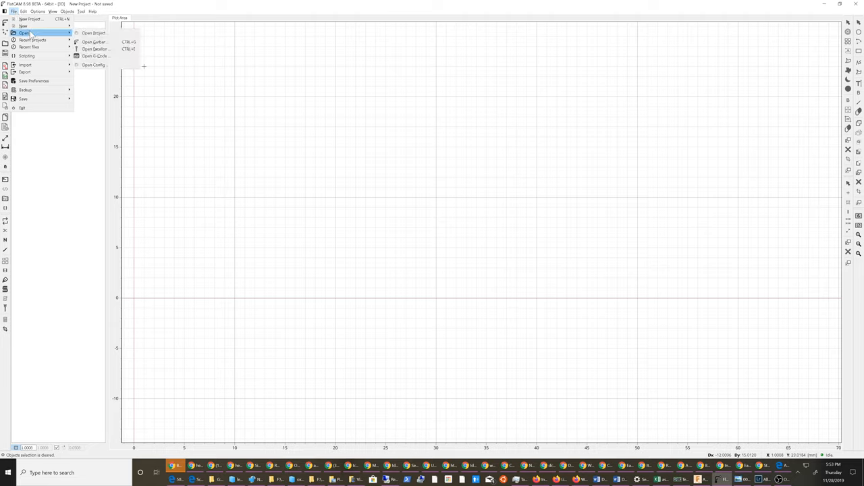
pyautogui.moveTo(31, 19)
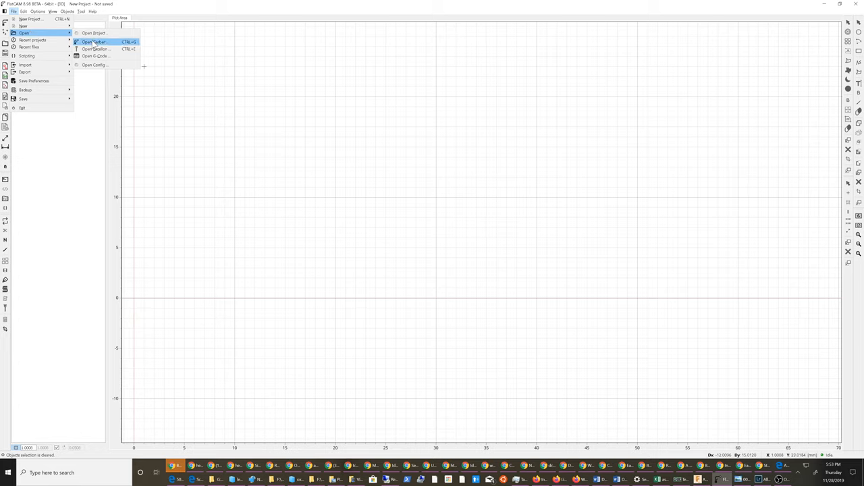
pyautogui.click(94, 41)
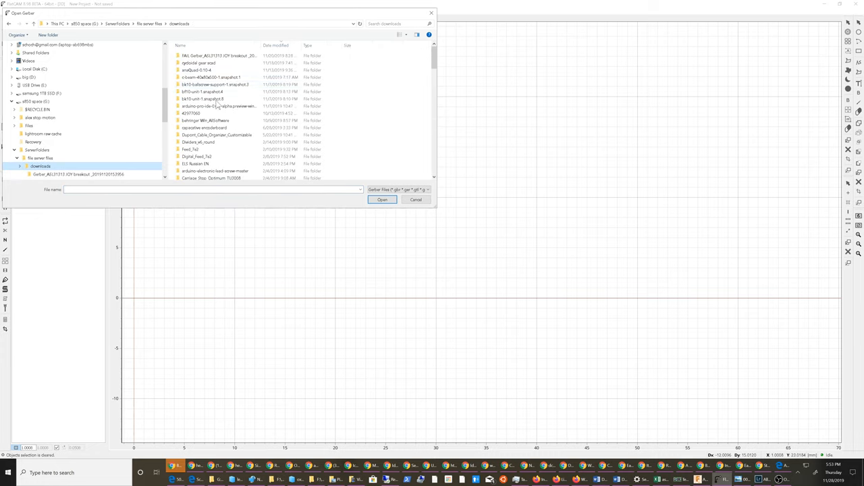
pyautogui.scroll(3)
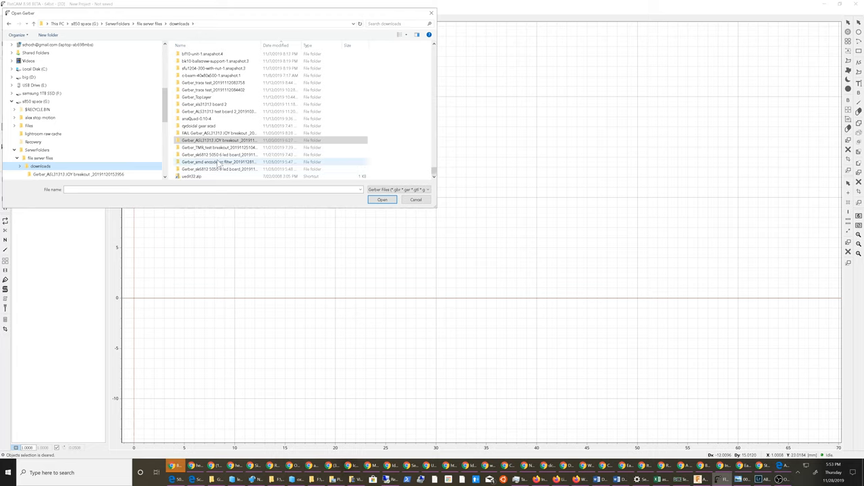
pyautogui.doubleClick(218, 162)
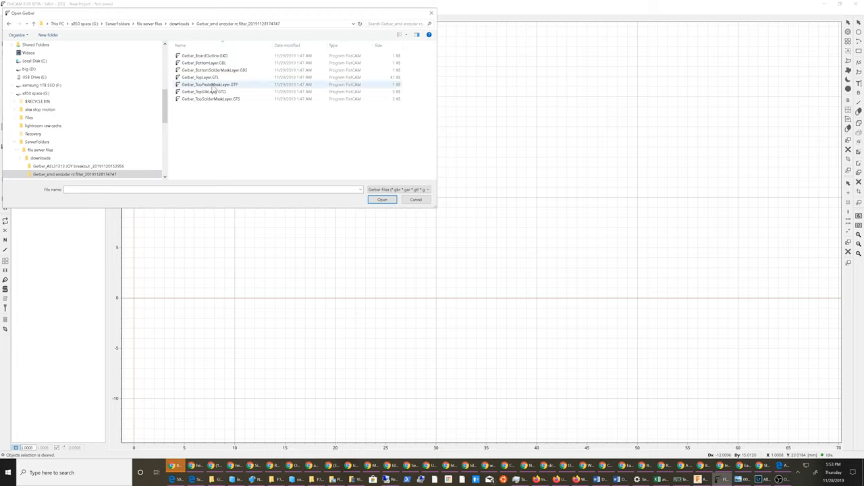
pyautogui.click(200, 77)
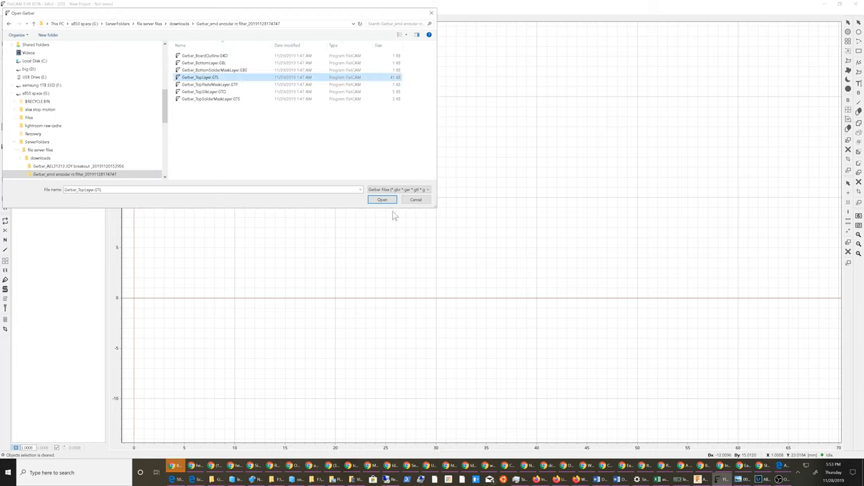
pyautogui.click(382, 199)
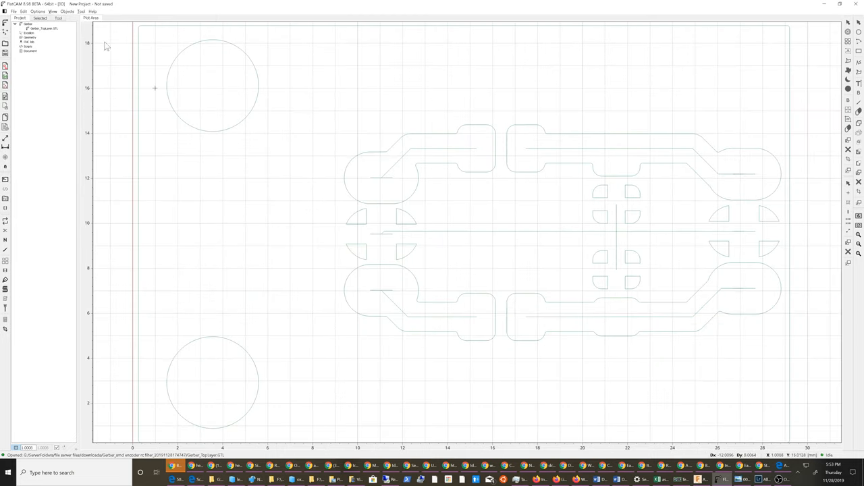
# Scroll the plot and browse the File and Edit menus.
pyautogui.scroll(-3)
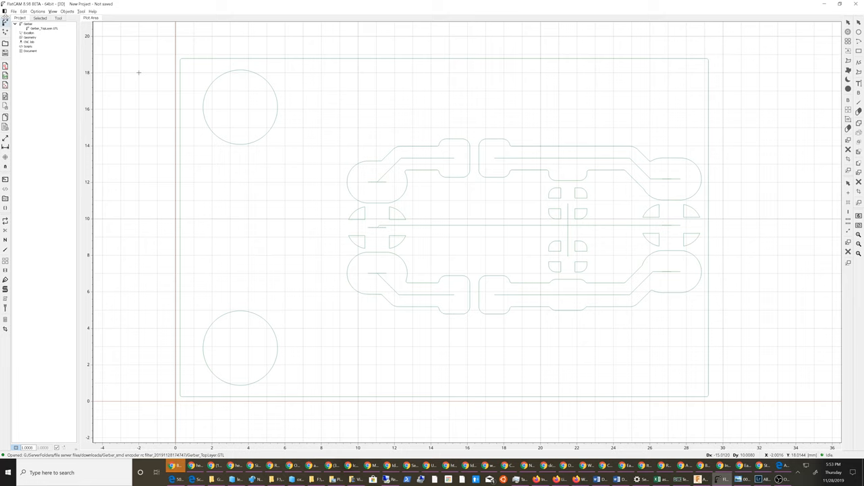
pyautogui.click(13, 11)
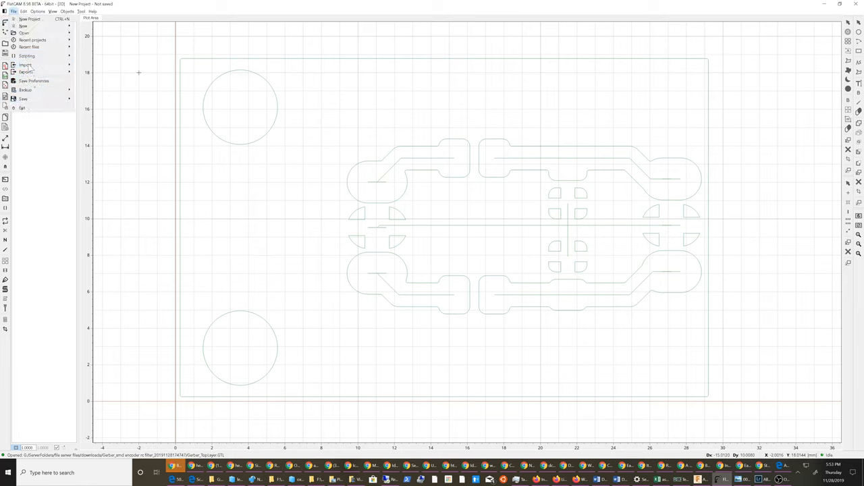
pyautogui.click(24, 11)
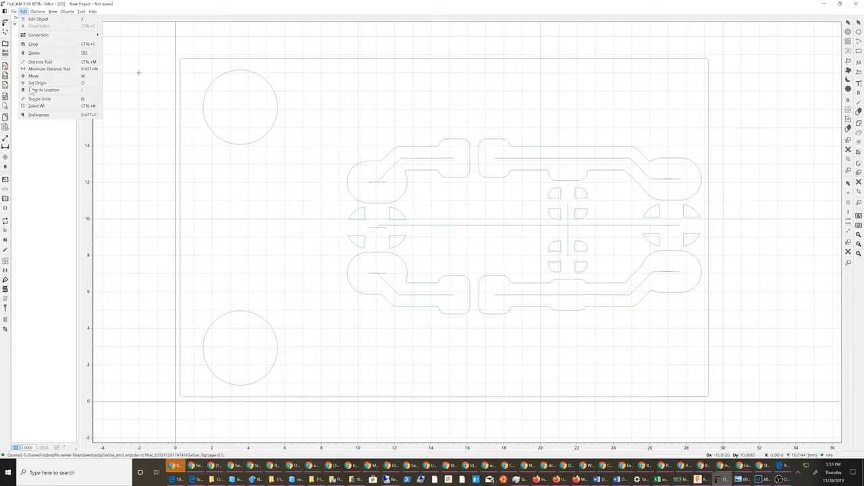
# Show Preferences with MM units selected on the General tab.
pyautogui.click(39, 115)
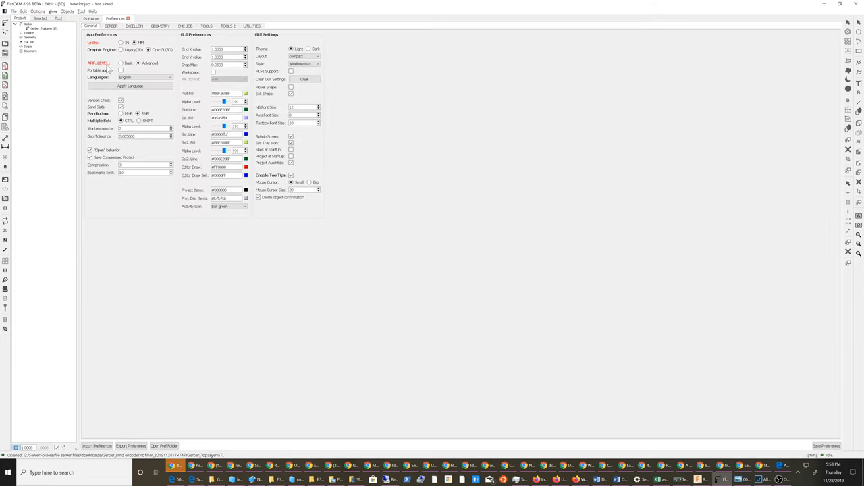
pyautogui.click(134, 42)
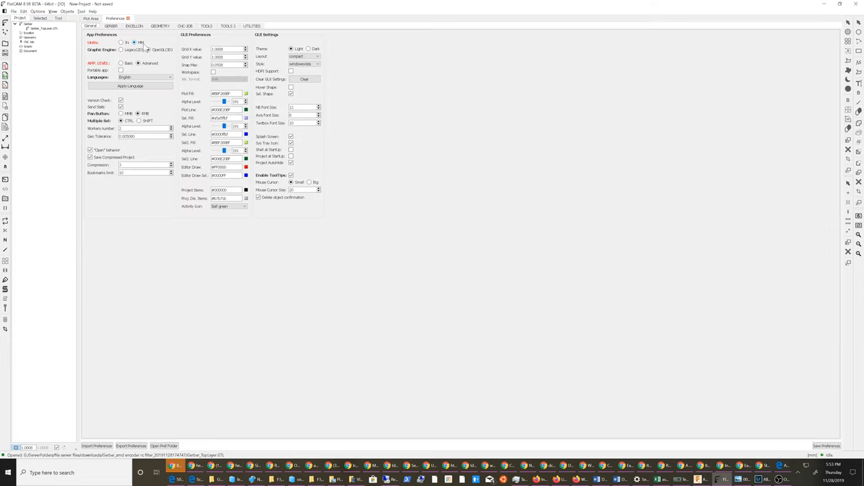
pyautogui.moveTo(156, 116)
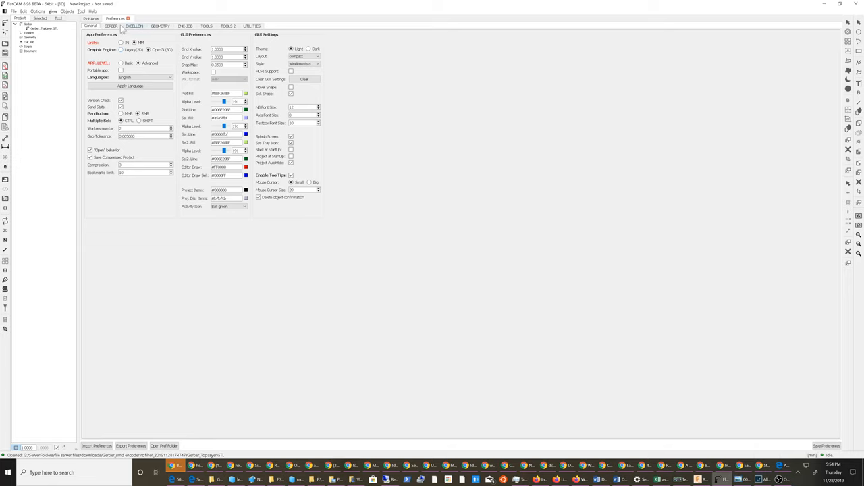
# Review the GERBER isolation defaults and select a V-tip value to replace.
pyautogui.click(110, 26)
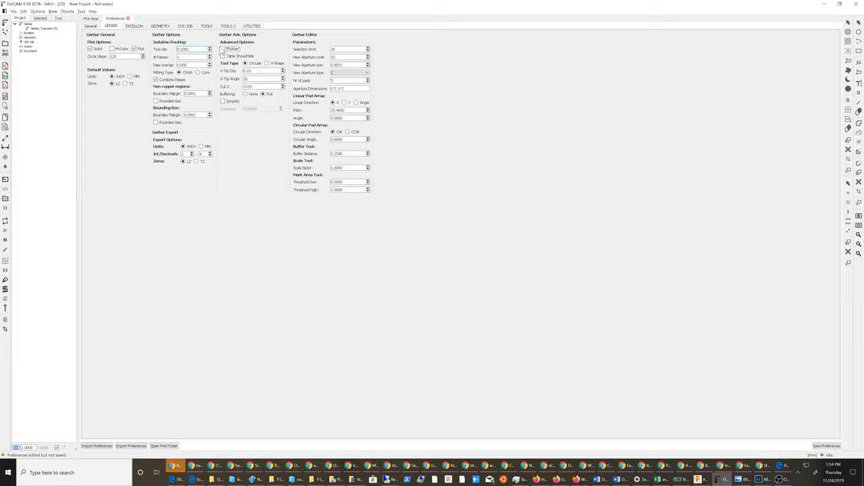
pyautogui.moveTo(224, 49)
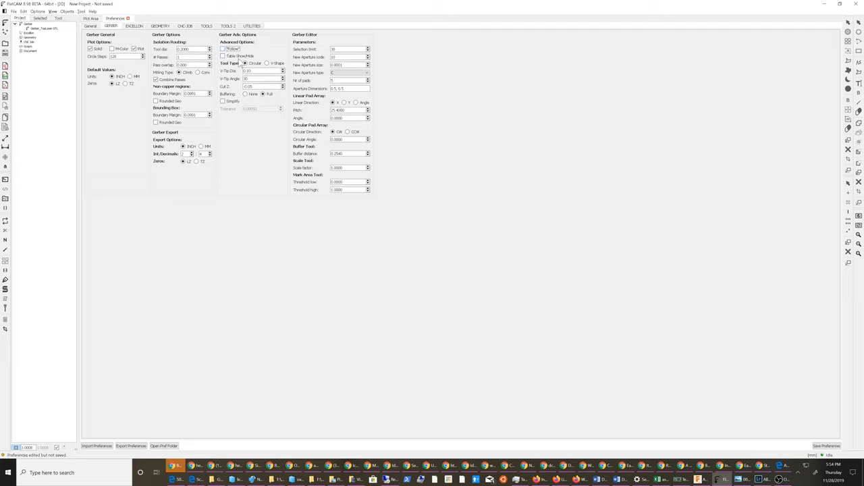
pyautogui.moveTo(233, 64)
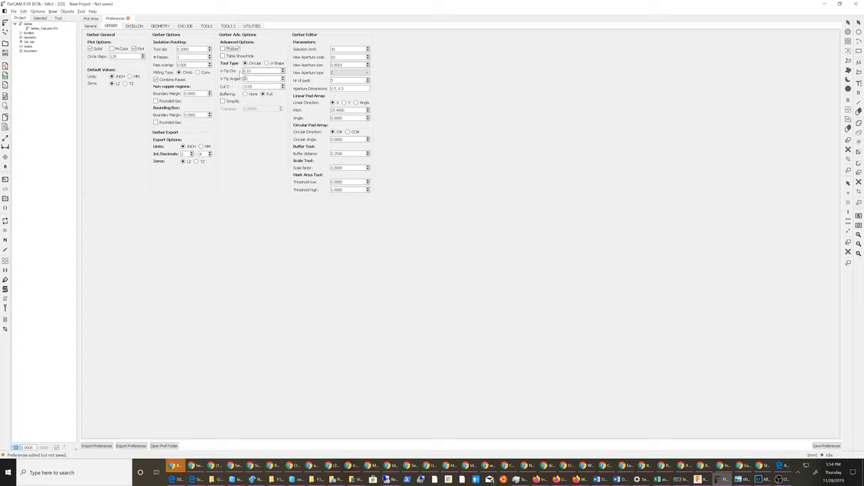
pyautogui.tripleClick(192, 65)
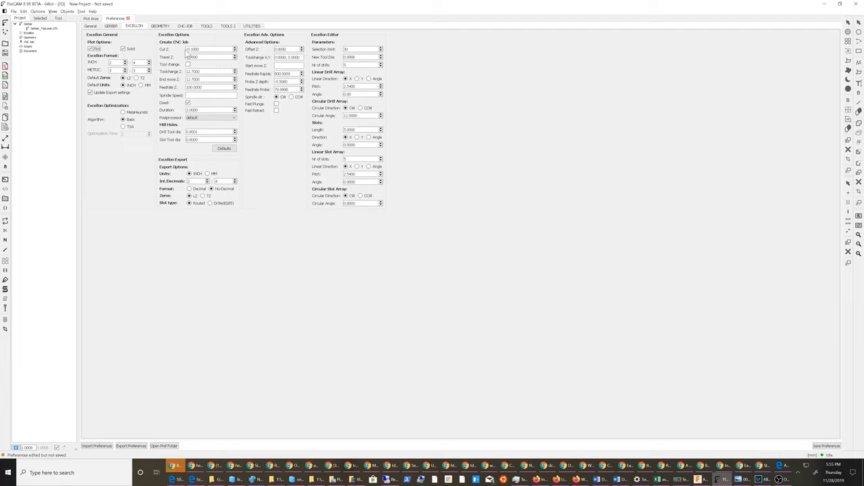
# Edit the Excellon drill Cut Z value.
pyautogui.tripleClick(209, 49)
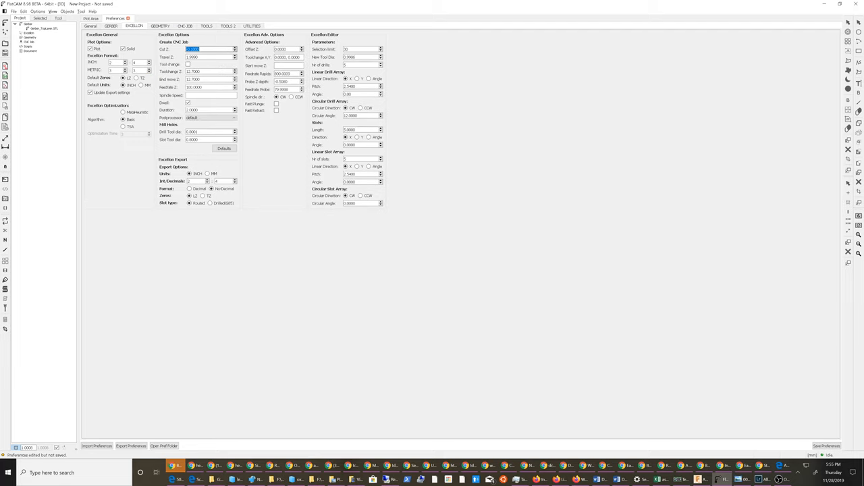
pyautogui.click(209, 49)
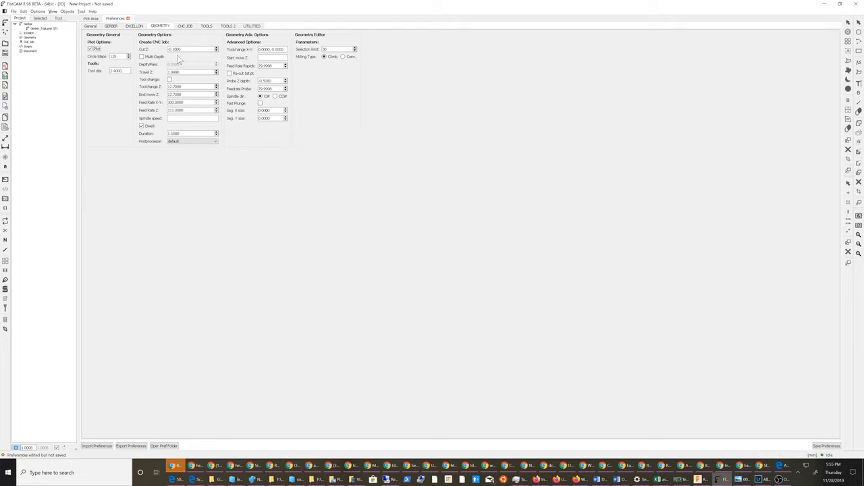
# Set the Geometry tab's default Cut Z to -0.05 mm.
pyautogui.click(142, 57)
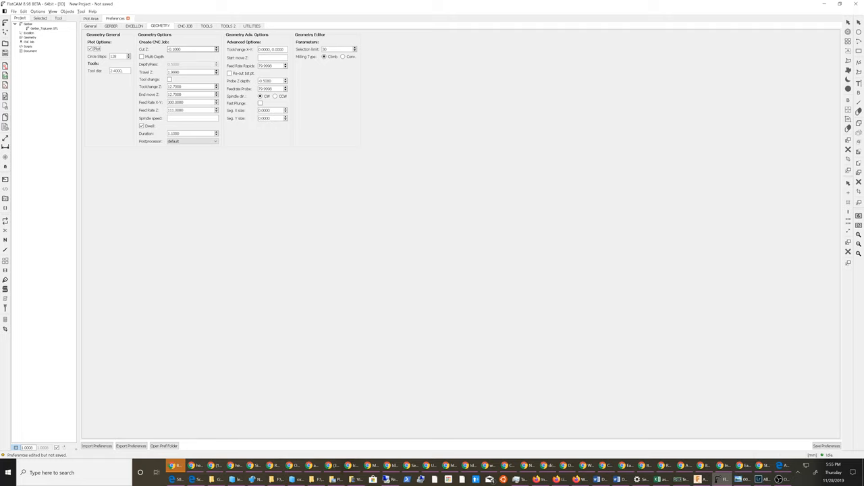
pyautogui.tripleClick(191, 49)
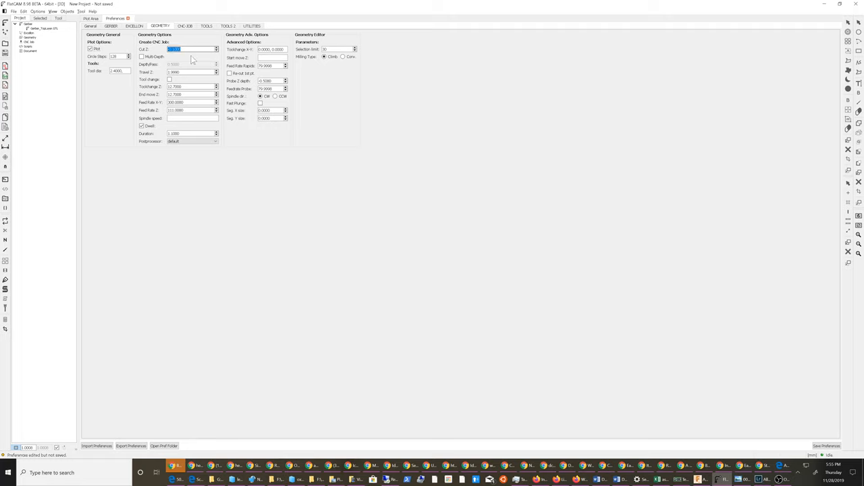
pyautogui.write('-0.1')
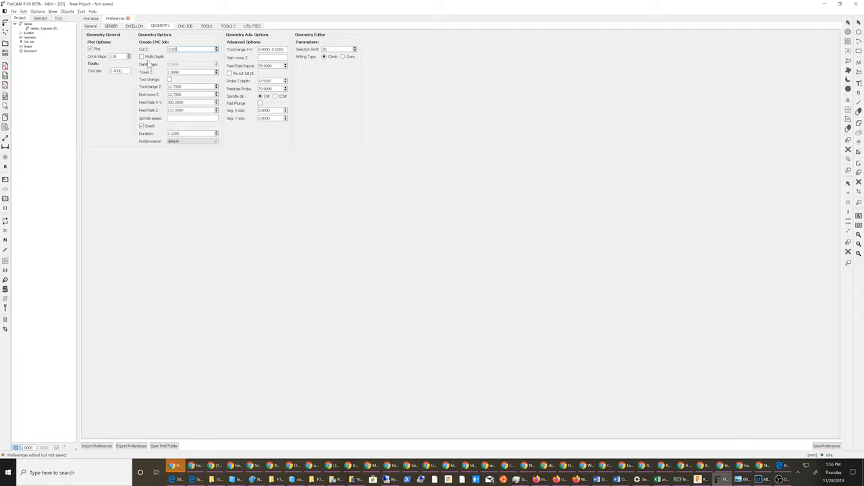
pyautogui.moveTo(141, 57)
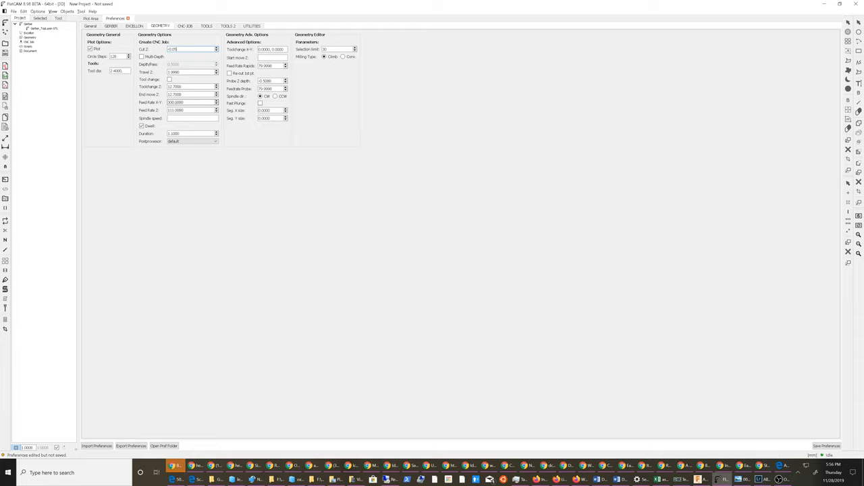
pyautogui.click(185, 26)
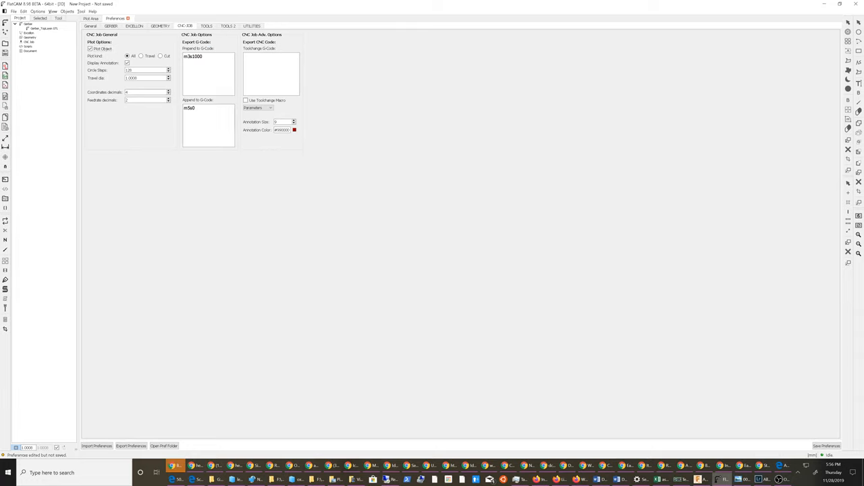
# Add m30 on a new line after m5s0 in the Append to G-Code box.
pyautogui.write('S30')
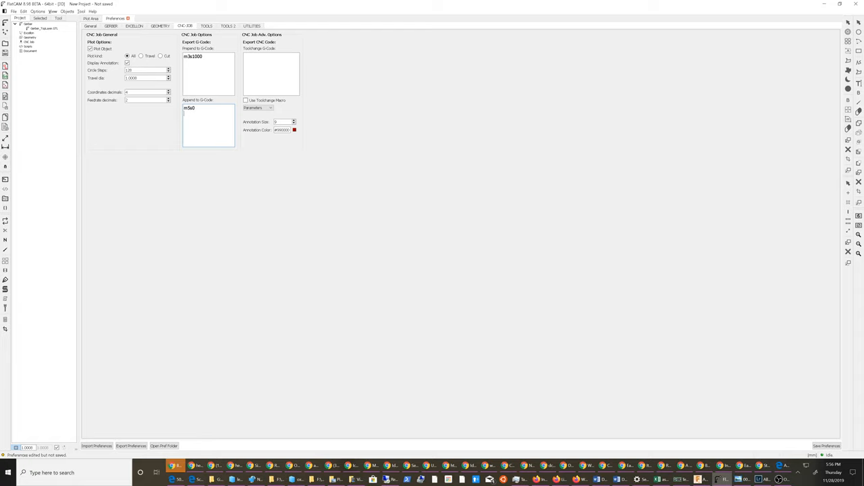
pyautogui.write('m30')
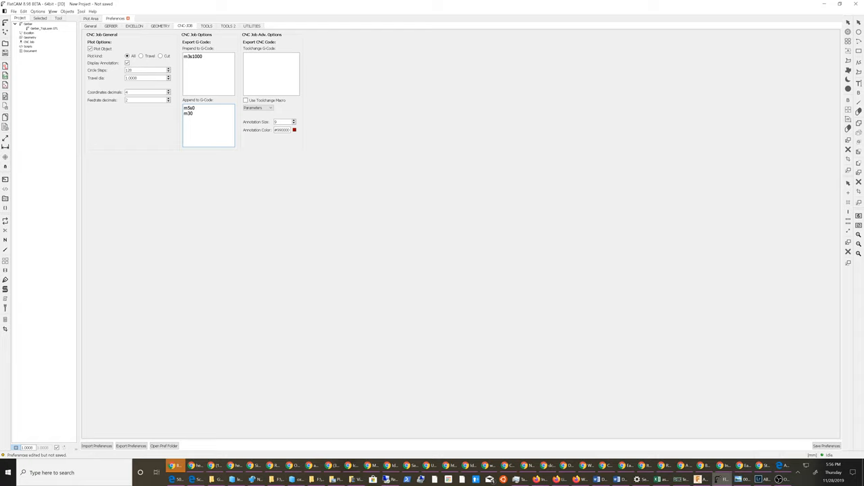
pyautogui.moveTo(243, 66)
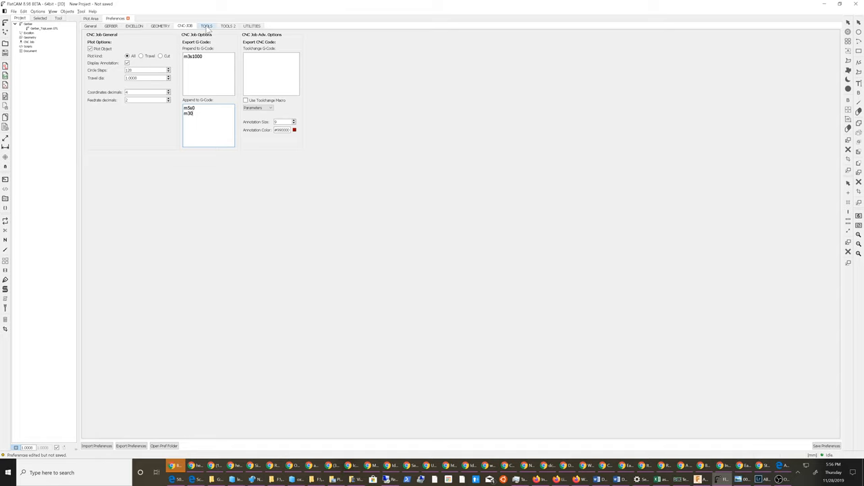
pyautogui.click(206, 25)
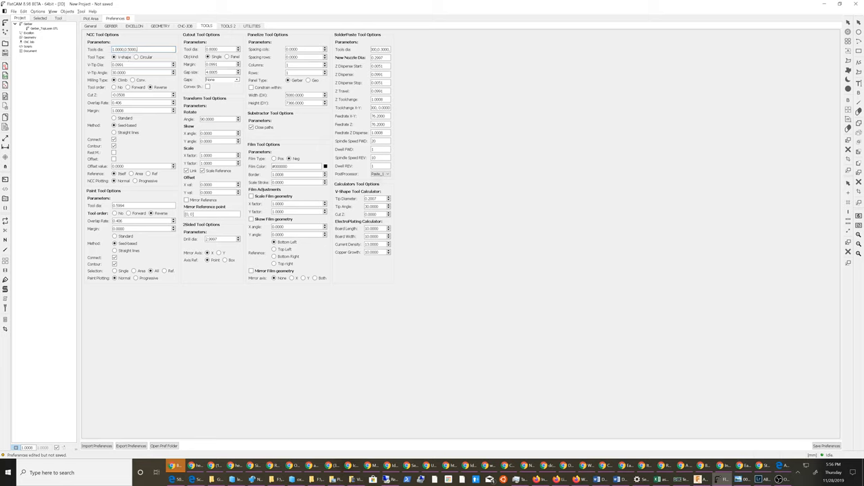
pyautogui.click(143, 49)
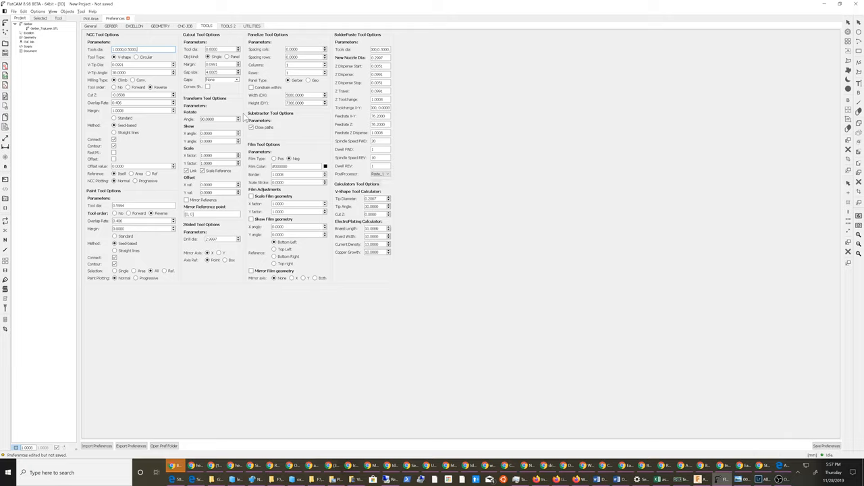
# Look over the TOOLS 2 and UTILITIES tabs, then close Preferences and save the changes.
pyautogui.click(228, 26)
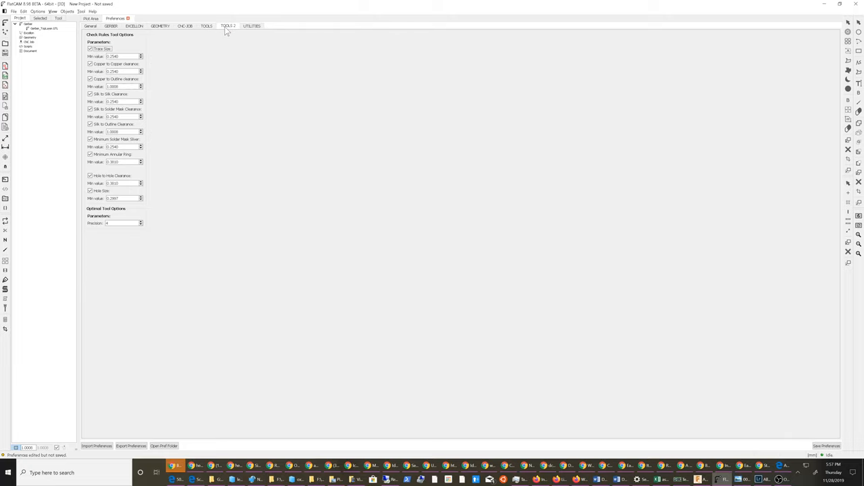
pyautogui.moveTo(105, 59)
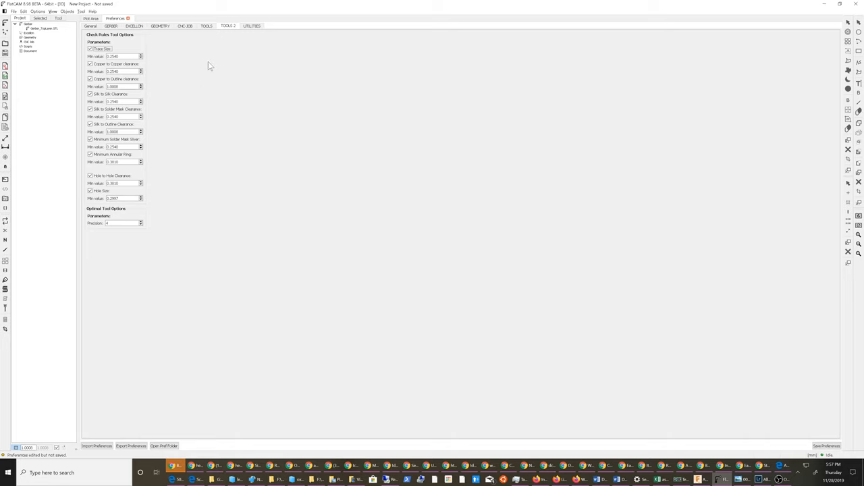
pyautogui.click(251, 25)
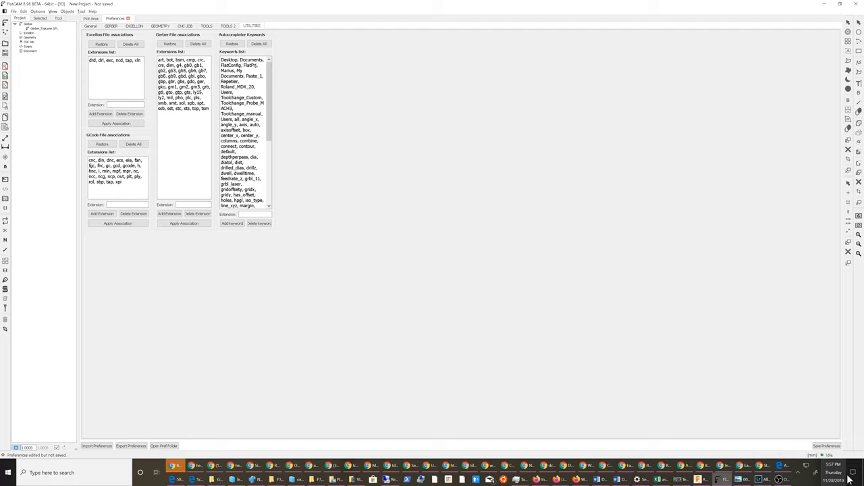
pyautogui.click(826, 446)
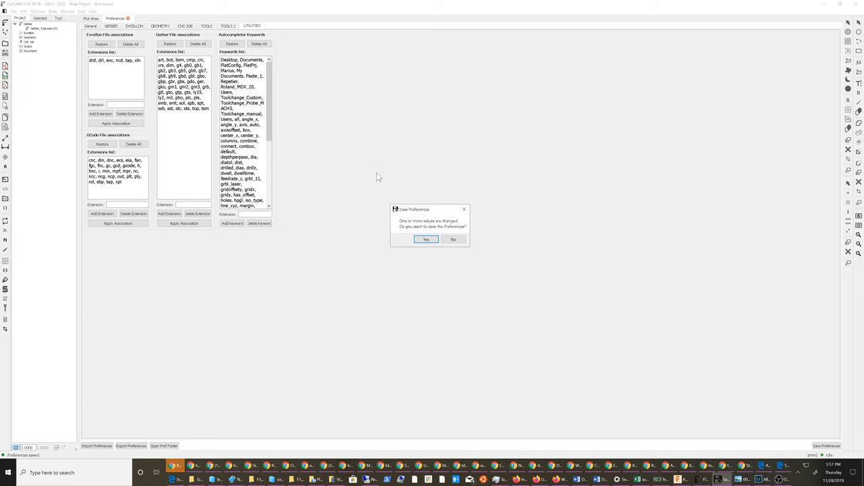
pyautogui.click(426, 239)
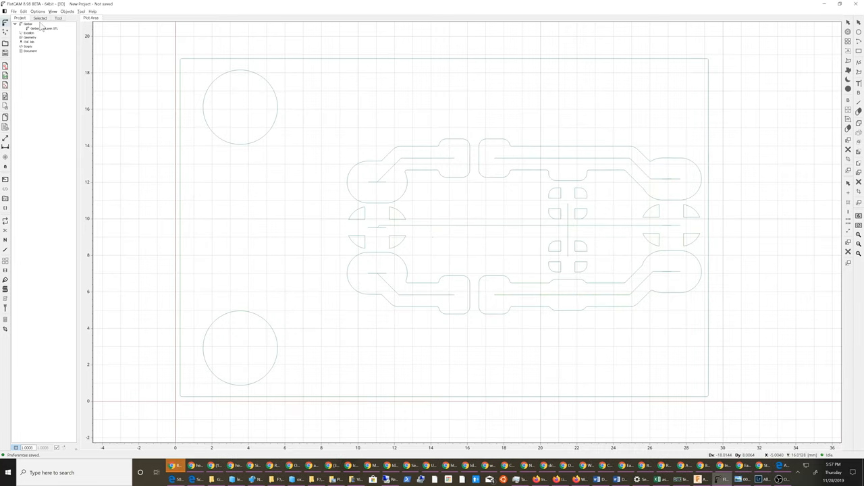
# Make isolation geometry from Gerber_TopLayer and generate the Gerber_TopLayer.GTL_iso_cnc job.
pyautogui.click(48, 28)
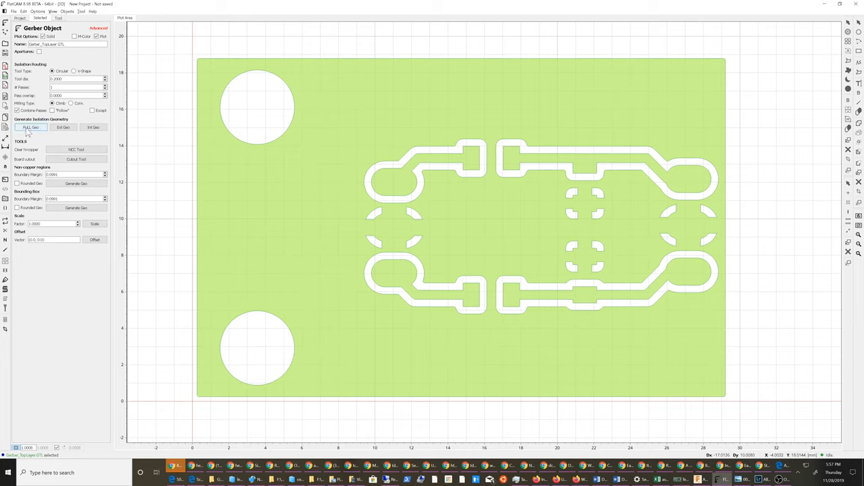
pyautogui.moveTo(76, 135)
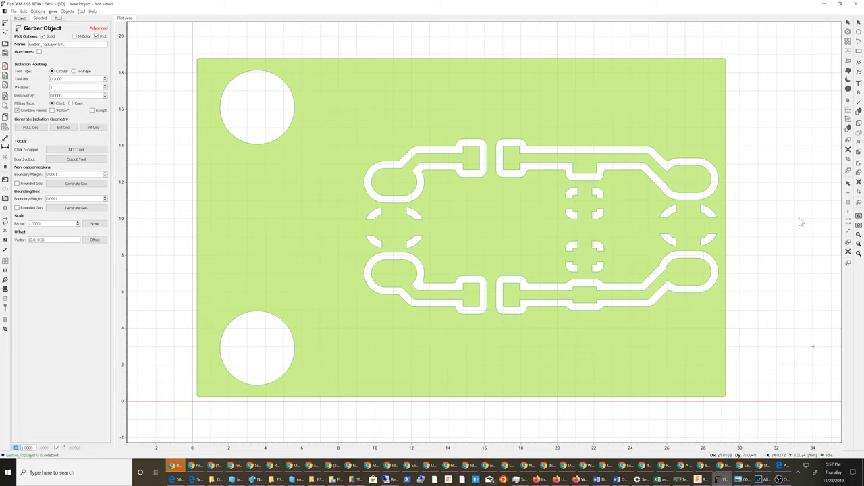
pyautogui.moveTo(630, 234)
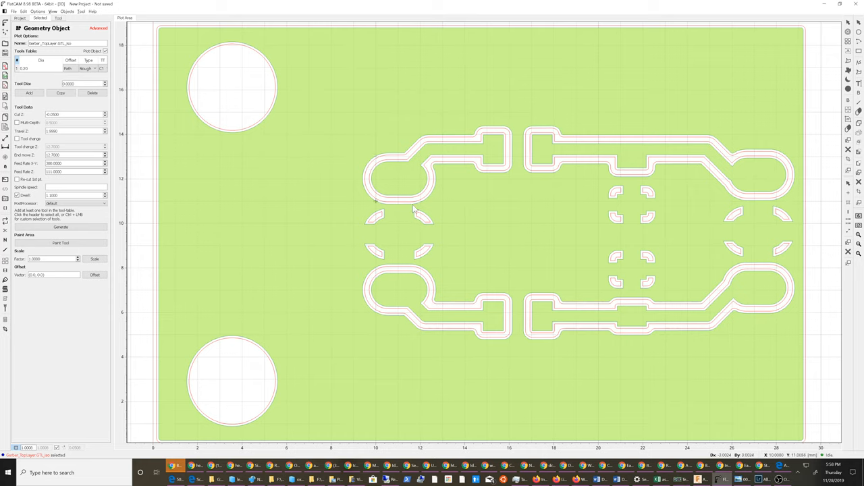
pyautogui.moveTo(374, 177)
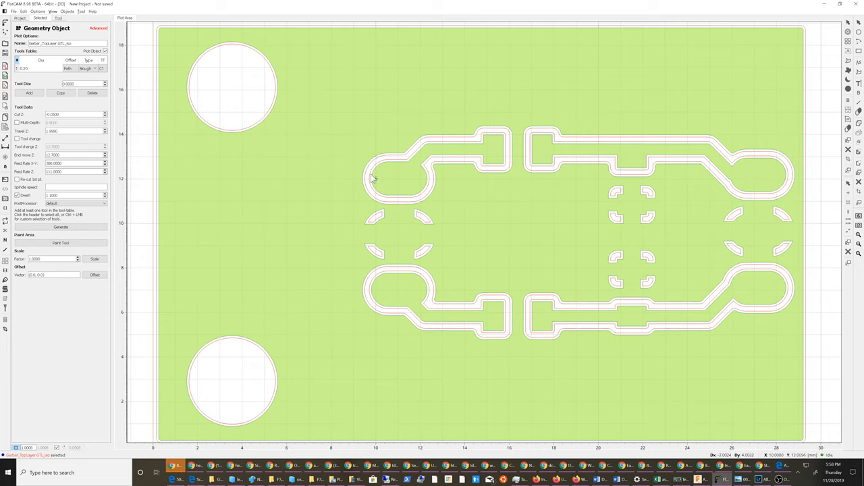
pyautogui.moveTo(428, 146)
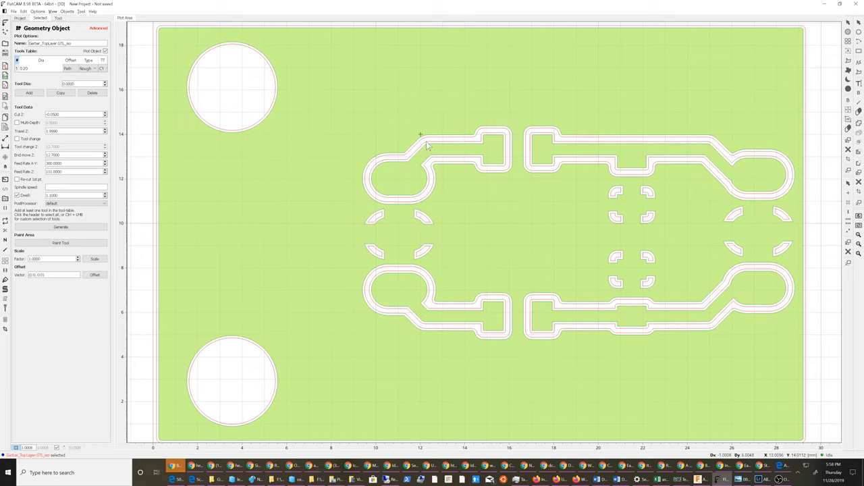
pyautogui.moveTo(443, 146)
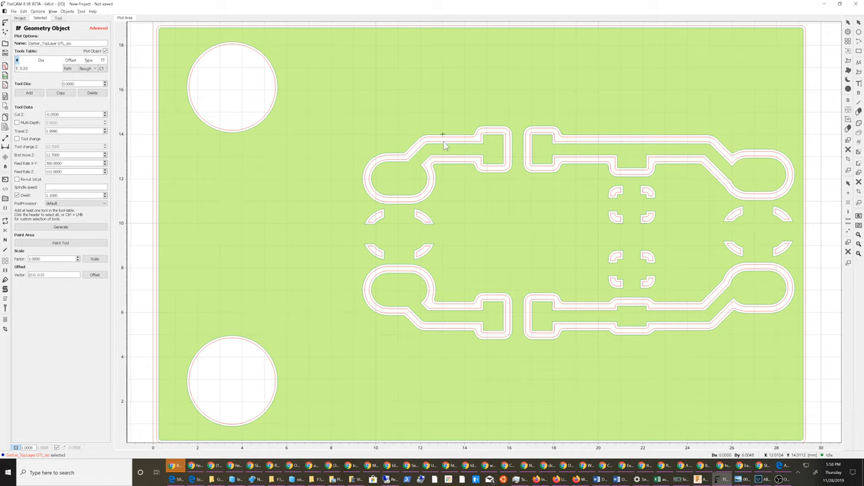
pyautogui.moveTo(431, 145)
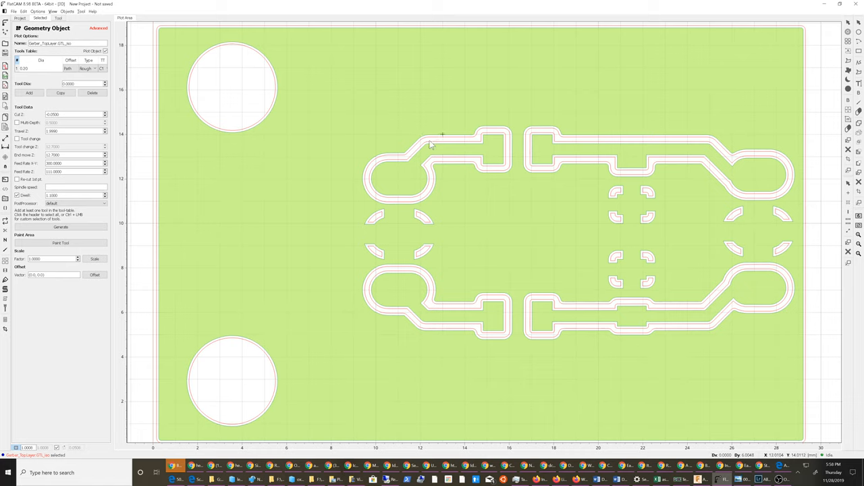
pyautogui.moveTo(355, 181)
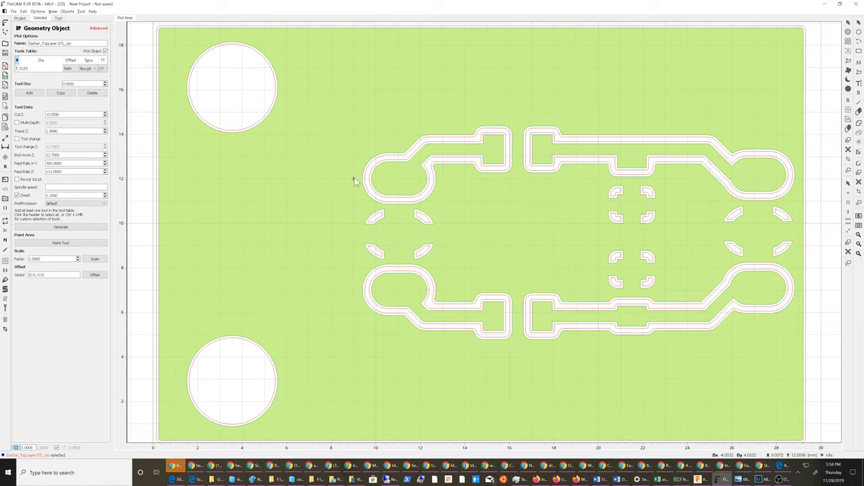
pyautogui.moveTo(401, 158)
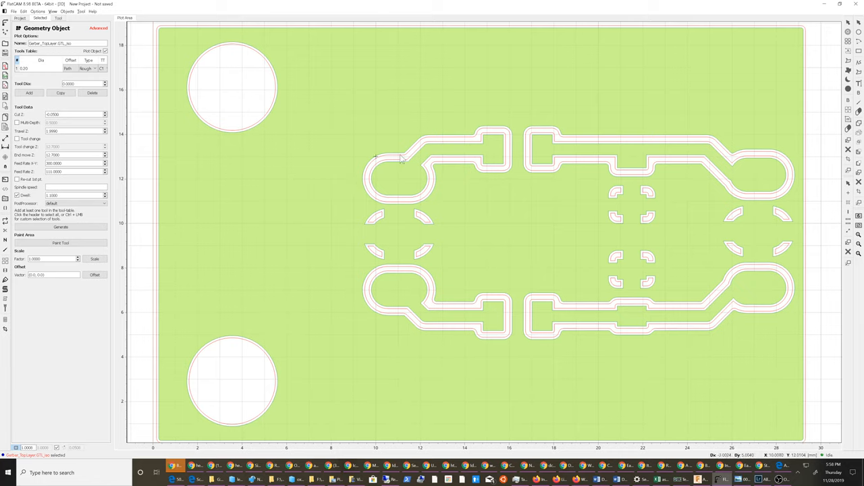
pyautogui.moveTo(405, 208)
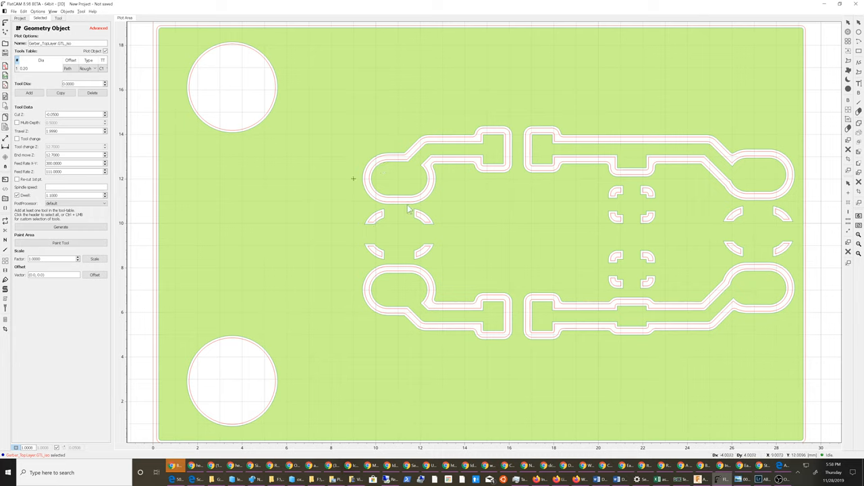
pyautogui.moveTo(383, 168)
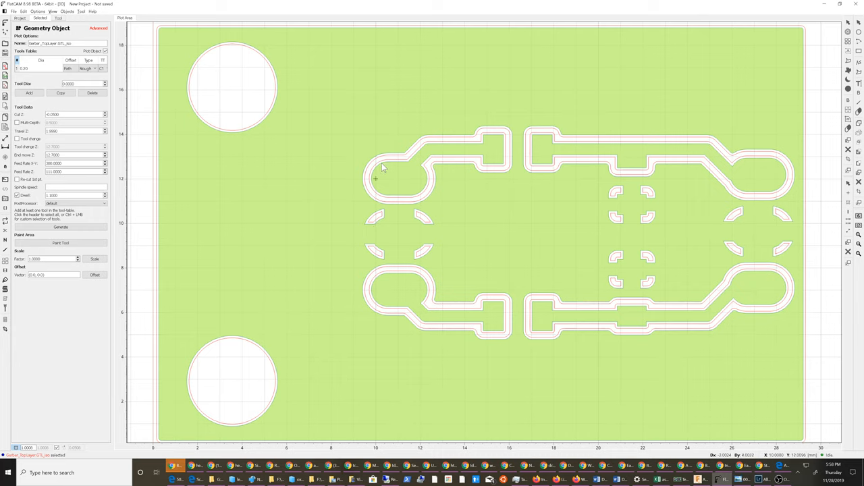
pyautogui.moveTo(409, 162)
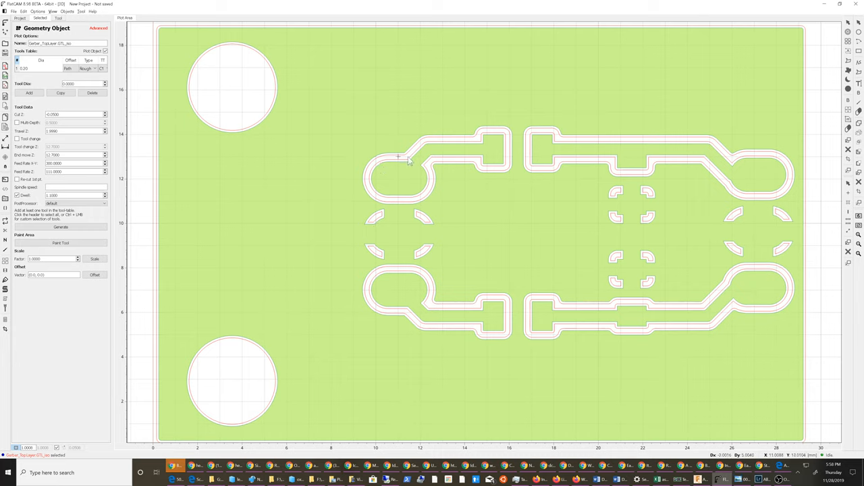
pyautogui.moveTo(442, 135)
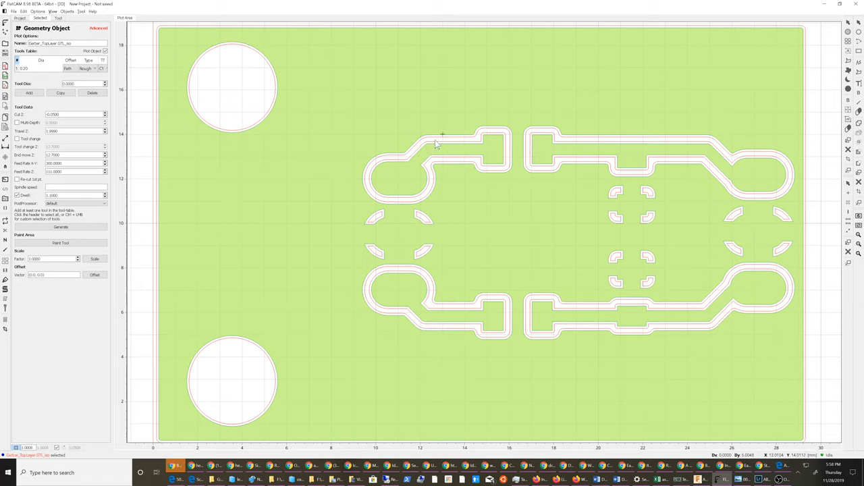
pyautogui.moveTo(323, 260)
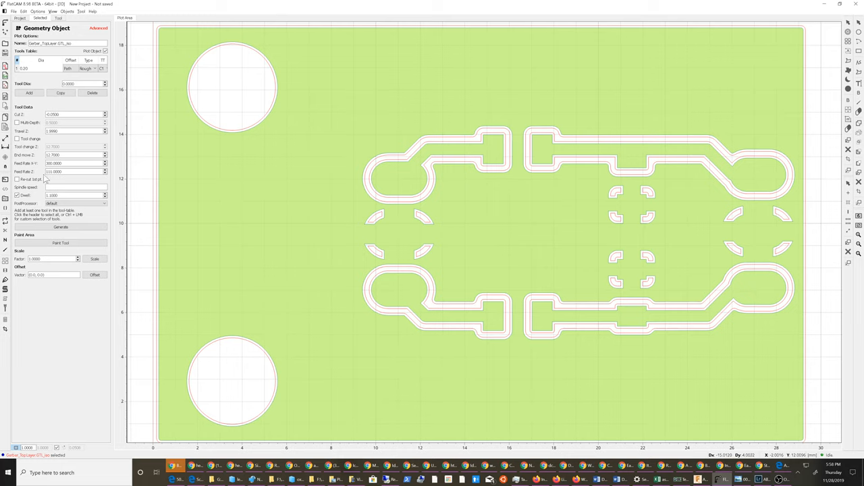
pyautogui.click(60, 226)
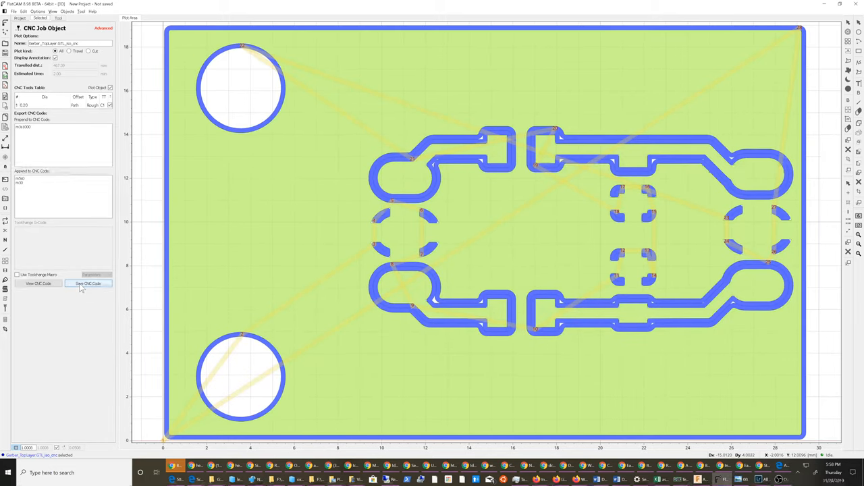
# Save the CNC job's G-code as traces.nc in the Gerber_amd encoder folder.
pyautogui.click(88, 283)
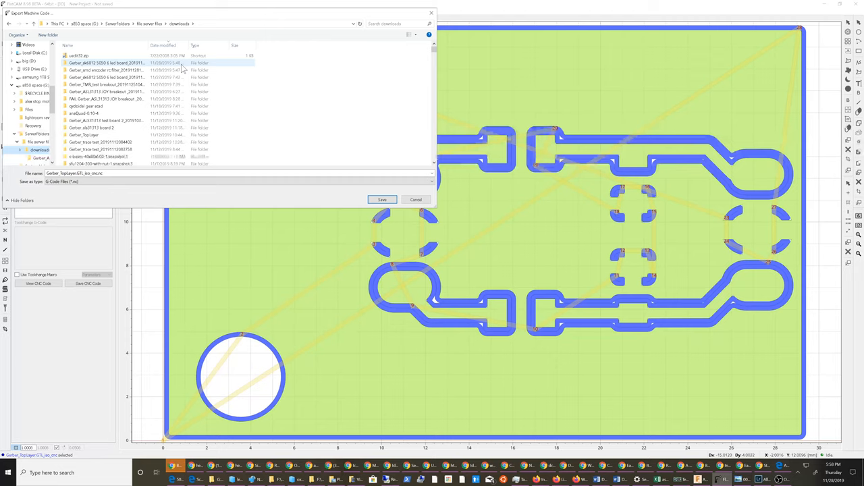
pyautogui.click(106, 70)
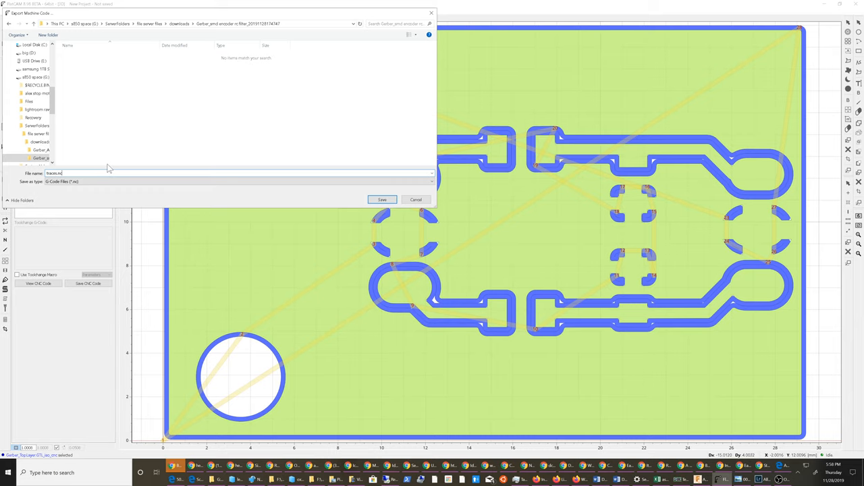
pyautogui.click(382, 199)
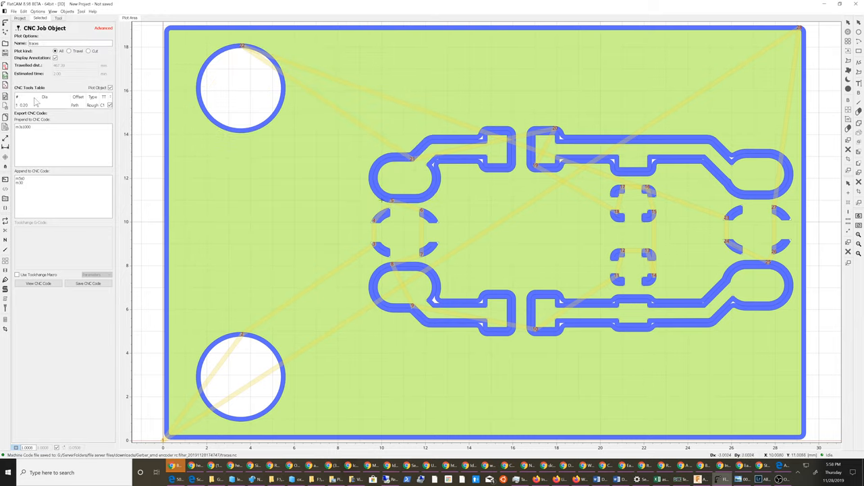
# Delete the old Excellon drill object from the project.
pyautogui.click(20, 17)
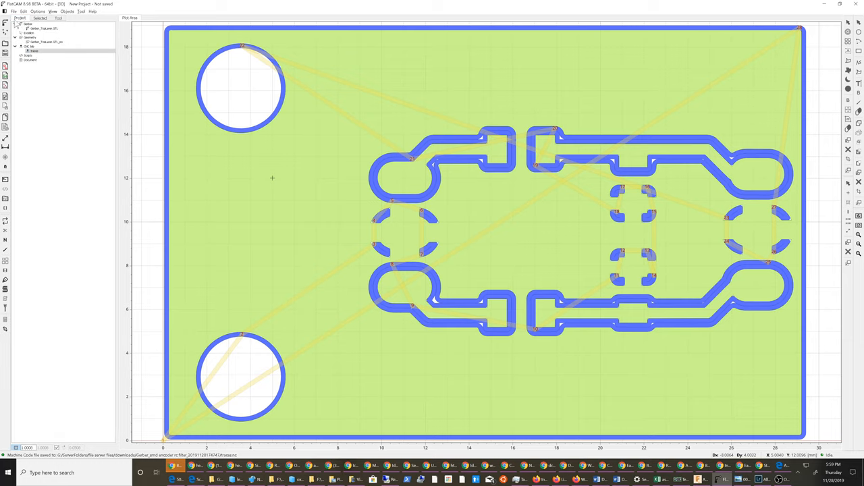
pyautogui.click(13, 11)
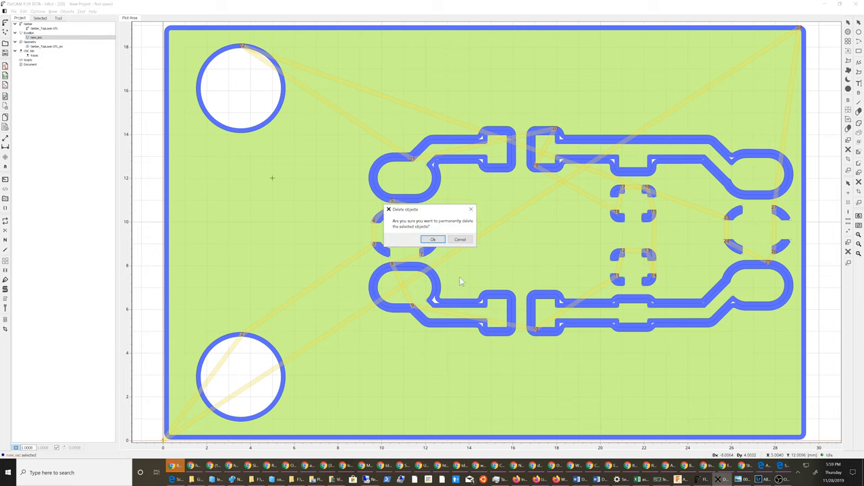
pyautogui.click(433, 239)
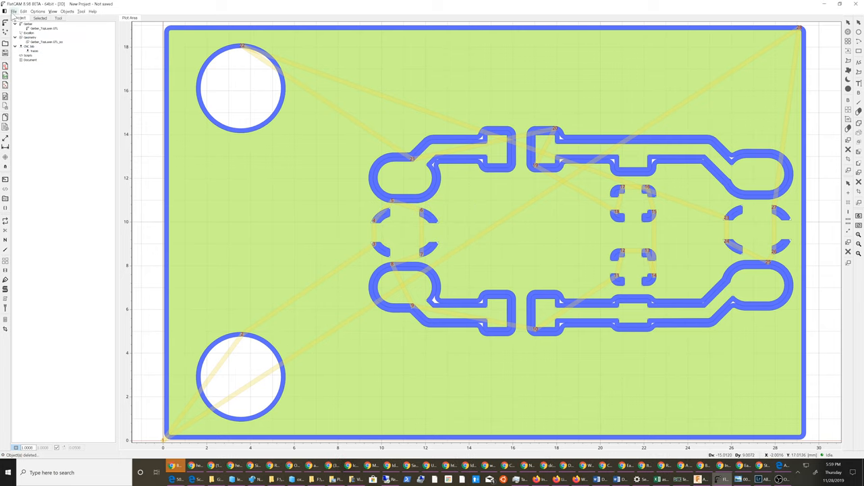
# Open Gerber_Drill_NPTH.DRL and Gerber_Drill_PTH.DRL together as Excellon files.
pyautogui.click(13, 11)
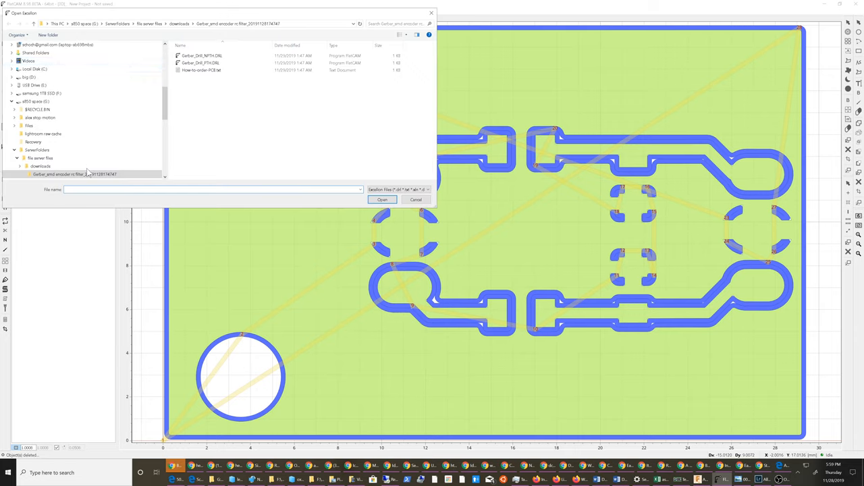
pyautogui.click(202, 56)
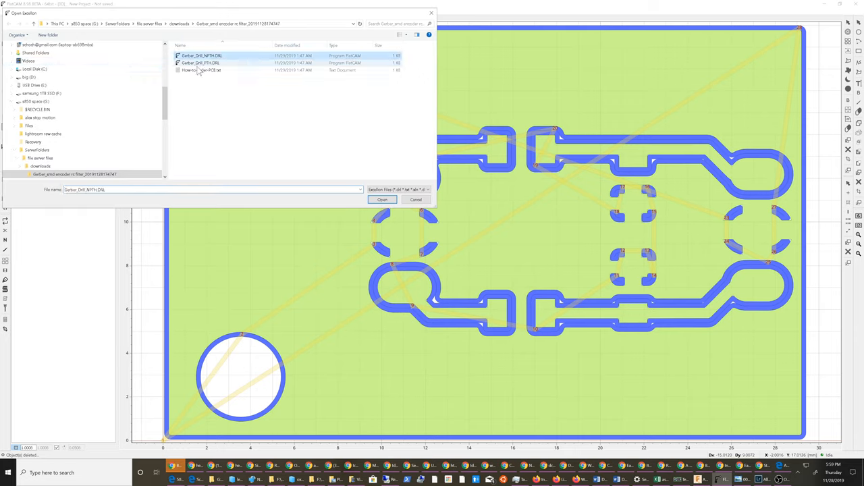
pyautogui.click(200, 63)
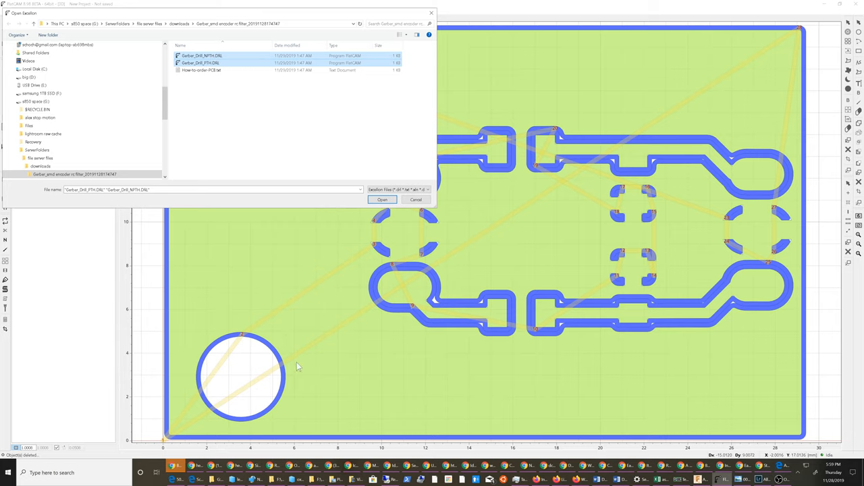
pyautogui.click(382, 200)
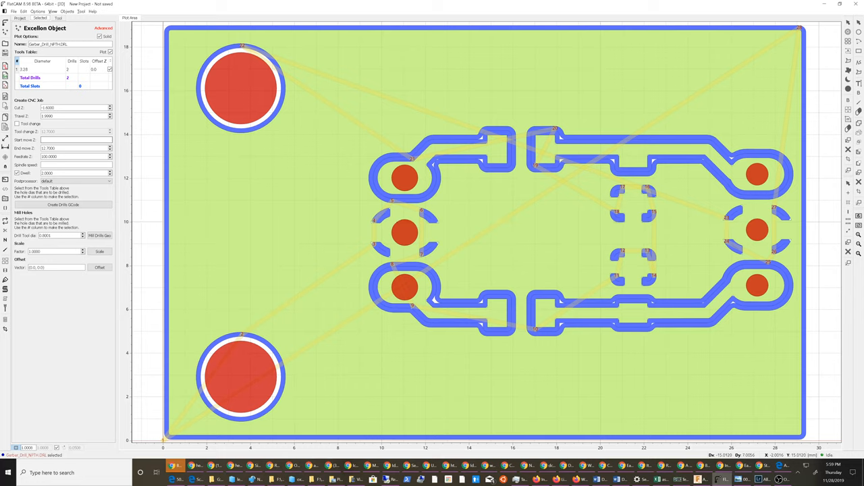
# Select both drill files and join them into Combo_Excellon.
pyautogui.click(19, 18)
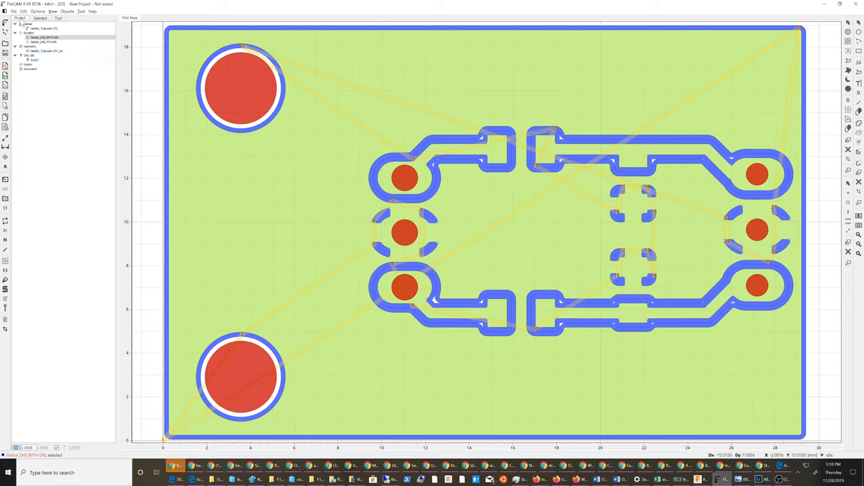
pyautogui.click(44, 42)
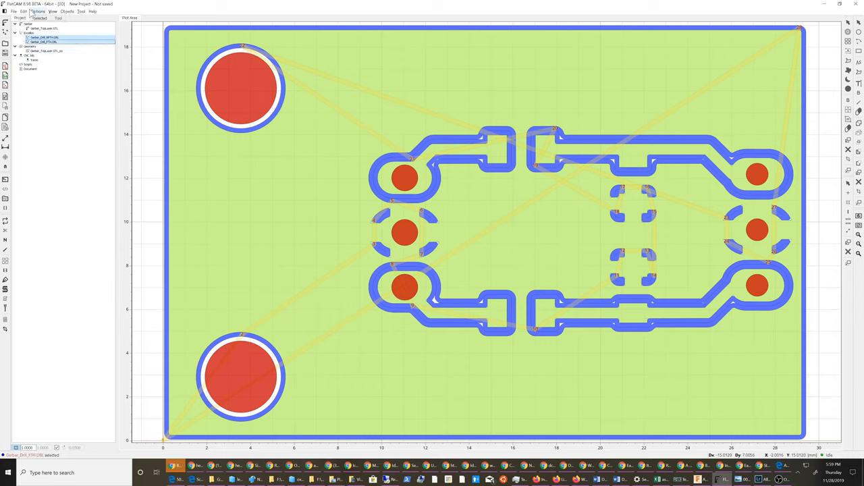
pyautogui.click(24, 12)
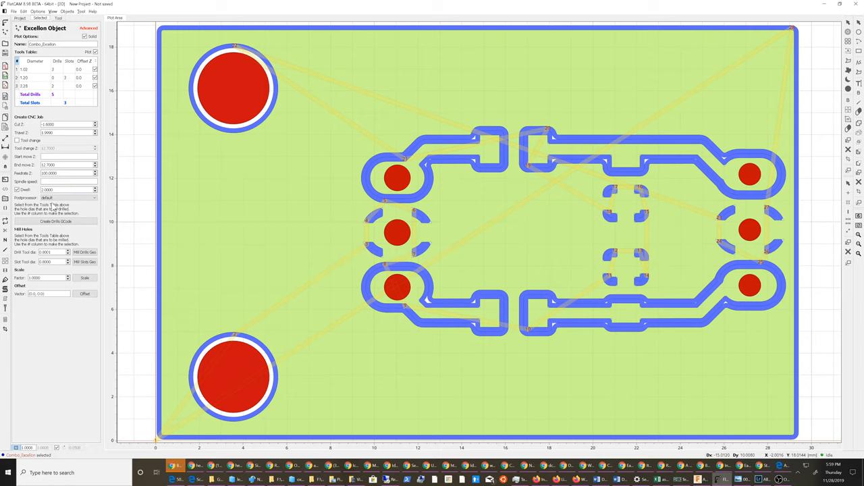
pyautogui.moveTo(44, 235)
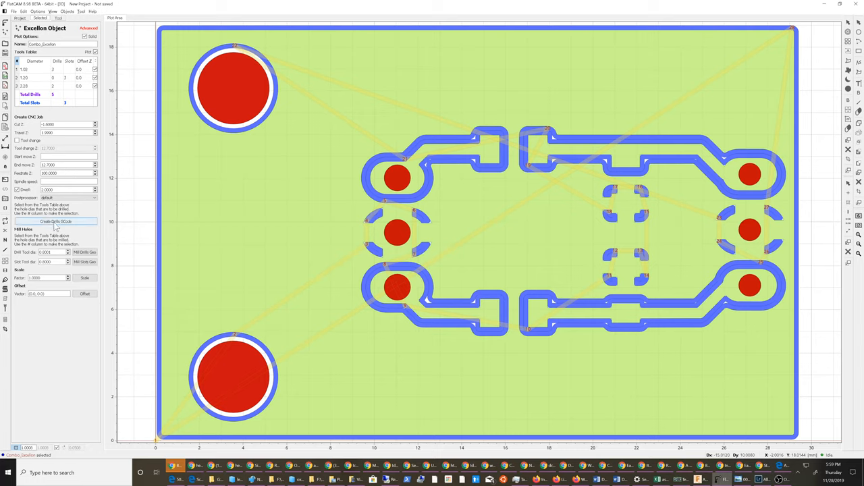
pyautogui.moveTo(72, 229)
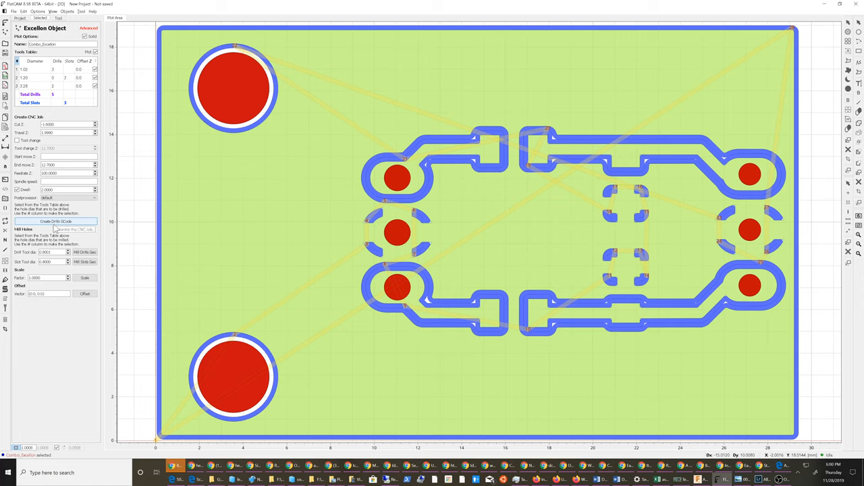
pyautogui.moveTo(84, 252)
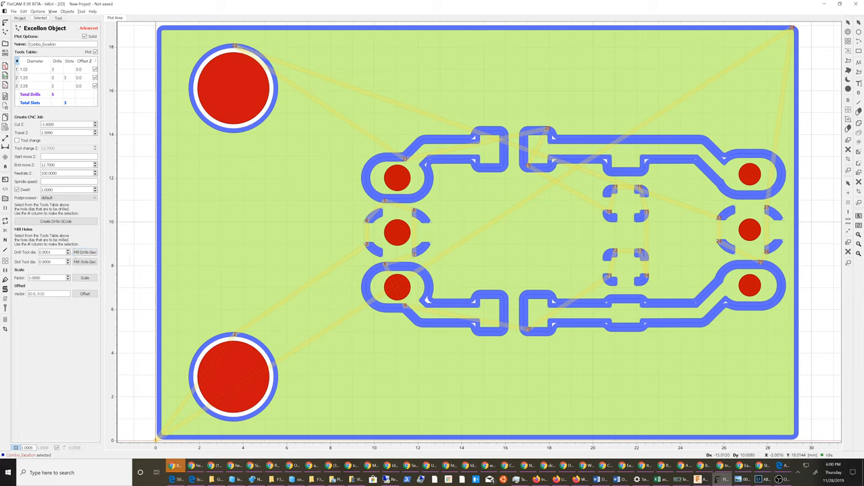
# Mill the combined holes with a 0.8 tool and generate a gapless rectangular board cutout.
pyautogui.click(83, 252)
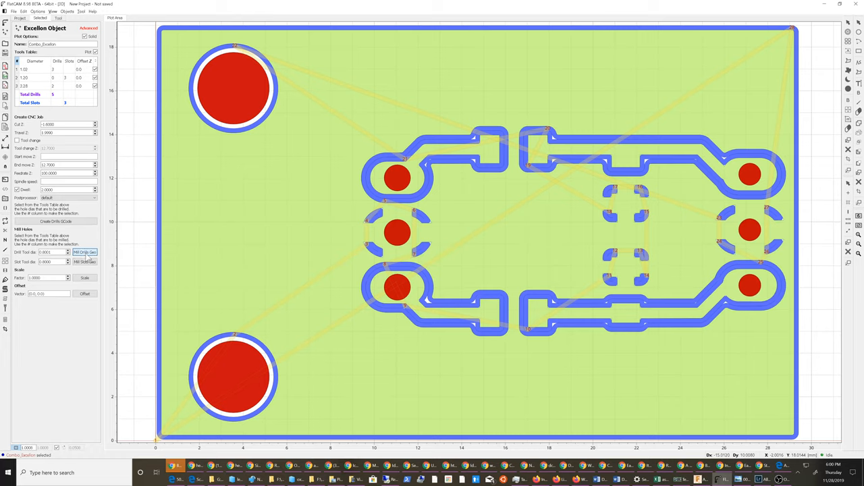
pyautogui.click(84, 251)
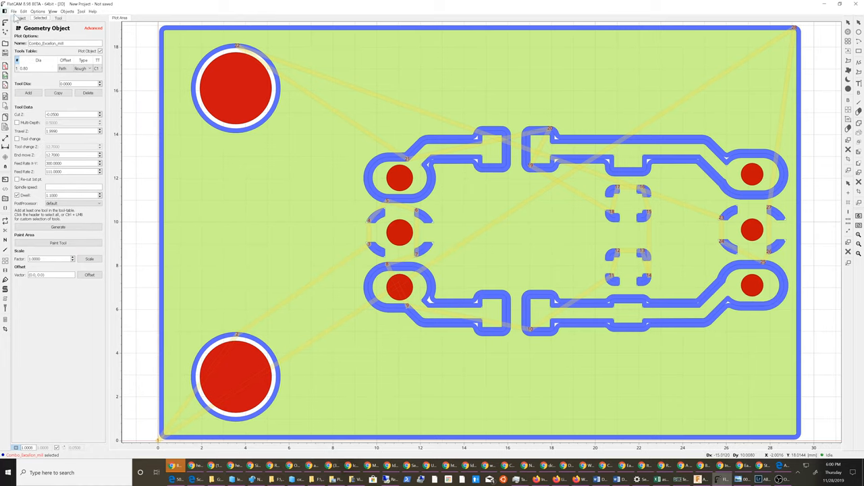
pyautogui.click(21, 17)
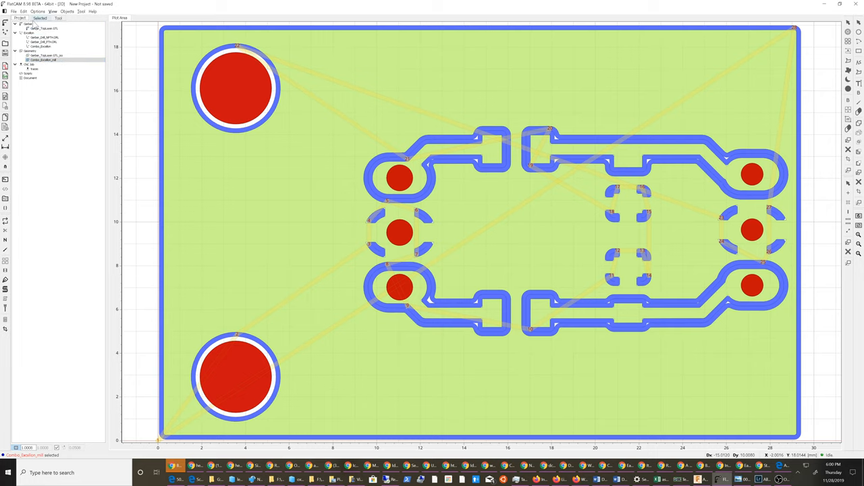
pyautogui.doubleClick(46, 35)
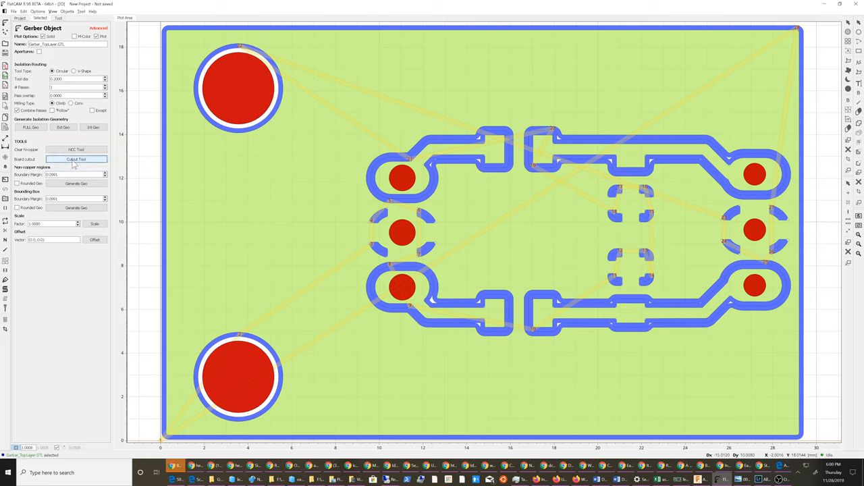
pyautogui.click(76, 158)
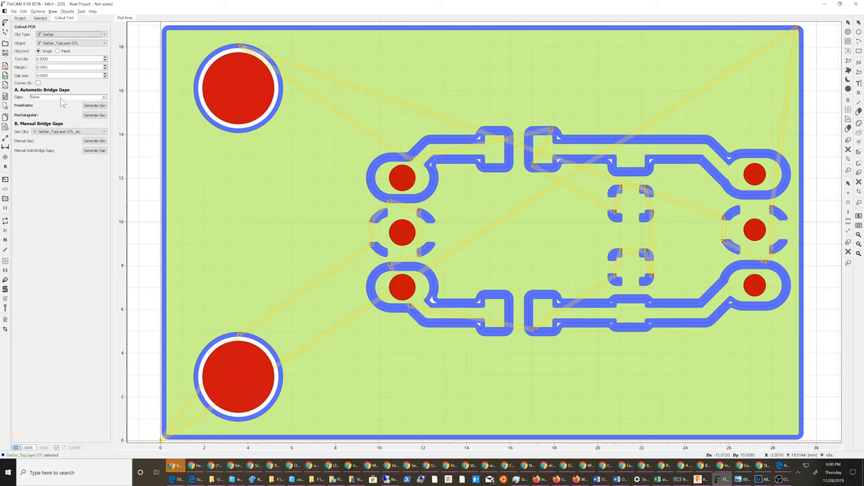
pyautogui.click(67, 97)
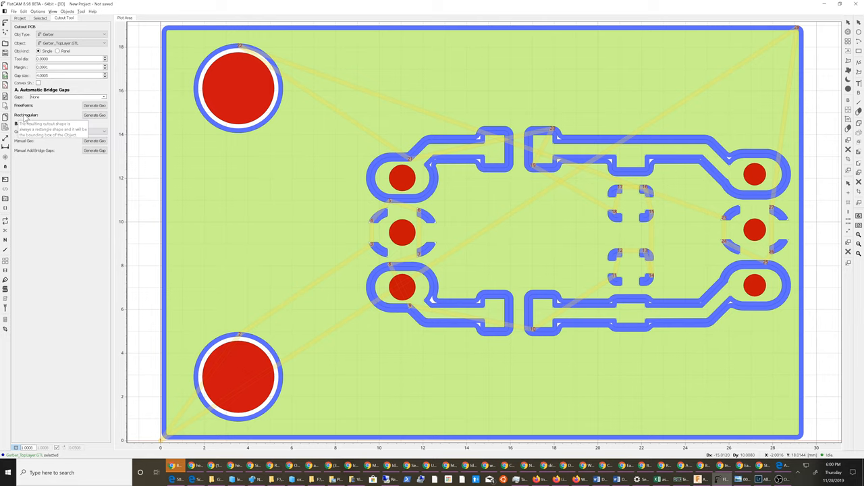
pyautogui.click(20, 17)
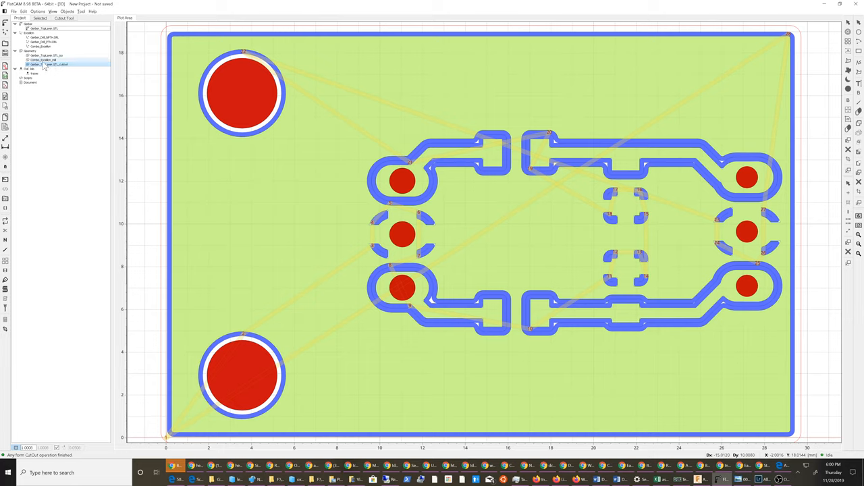
# Join Combo_Excellon_mill and the cutout into Combo_SingleGeo, then generate its CNC job.
pyautogui.click(44, 59)
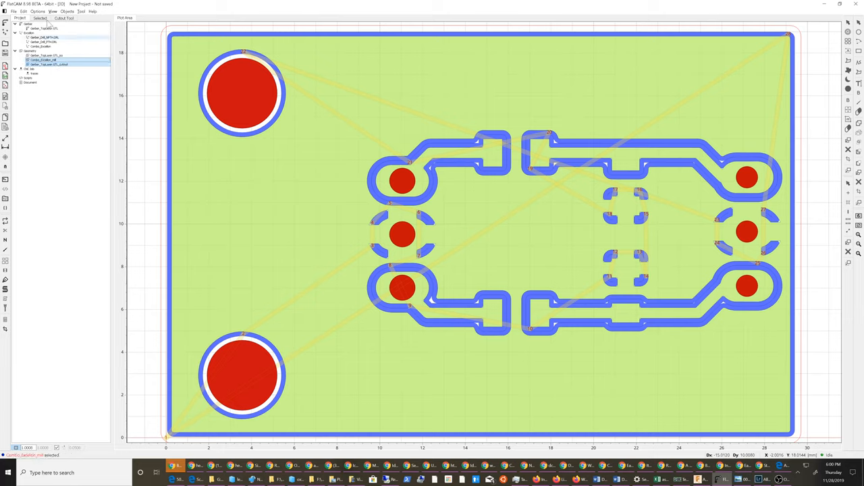
pyautogui.click(23, 11)
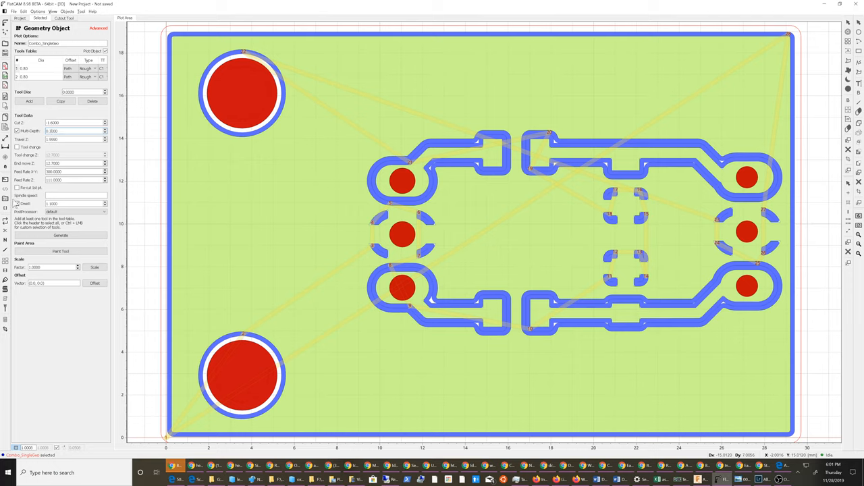
pyautogui.click(17, 204)
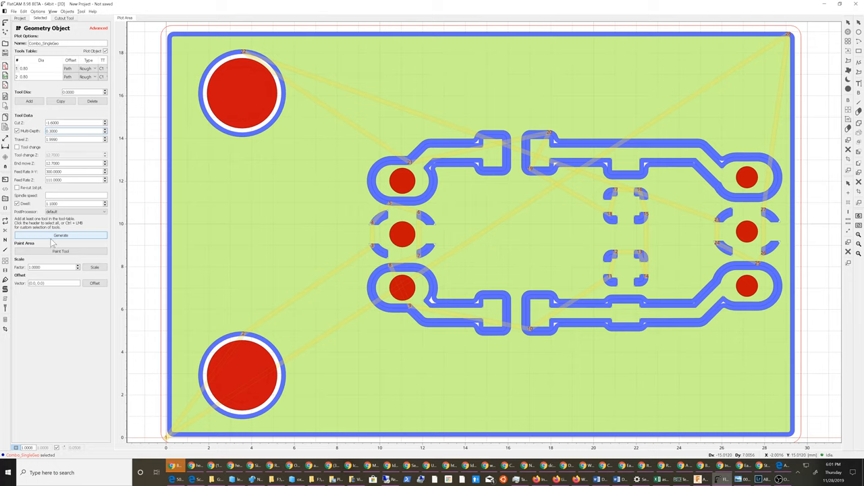
pyautogui.click(60, 235)
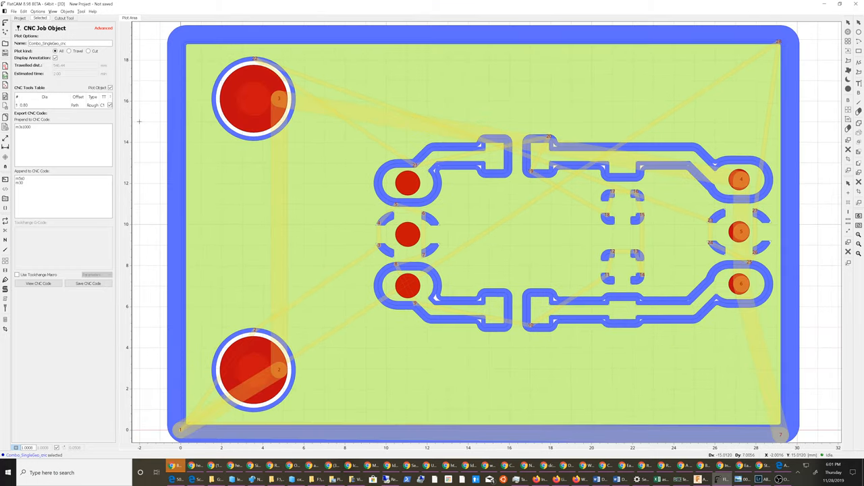
# Save the Combo_SingleGeo CNC job's G-code as 'drill and cutout.nc'.
pyautogui.click(88, 283)
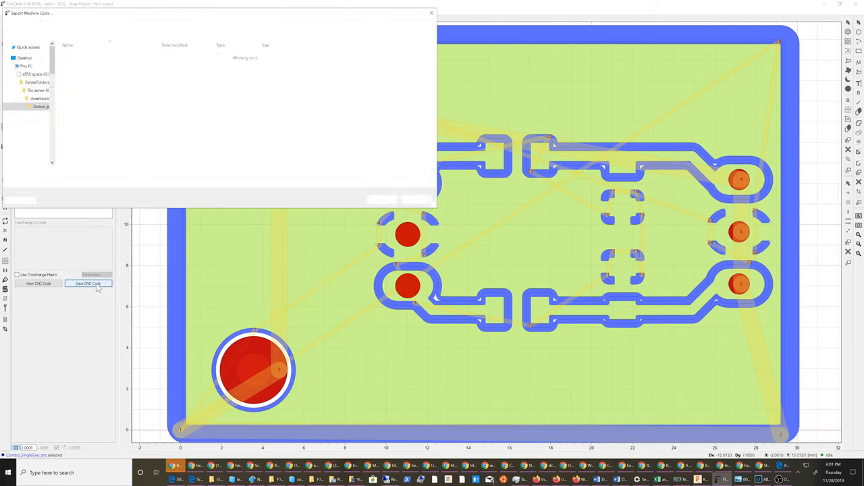
pyautogui.click(88, 283)
pyautogui.write('drill and cutout')
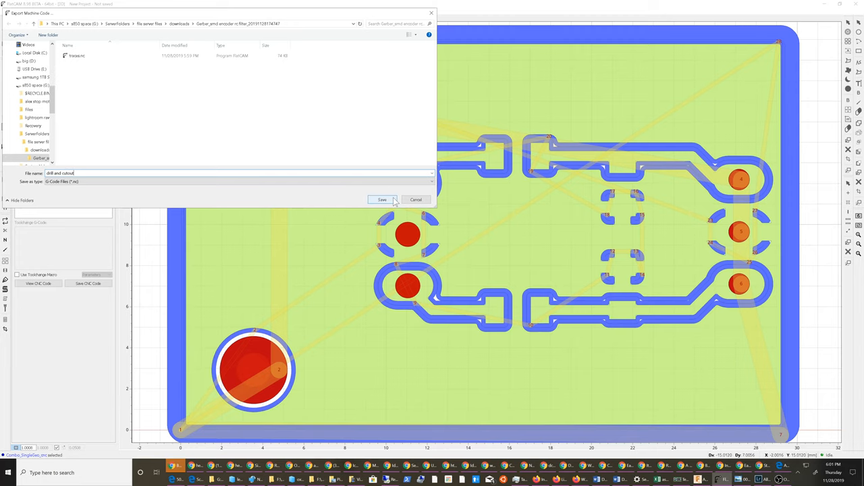
pyautogui.click(382, 199)
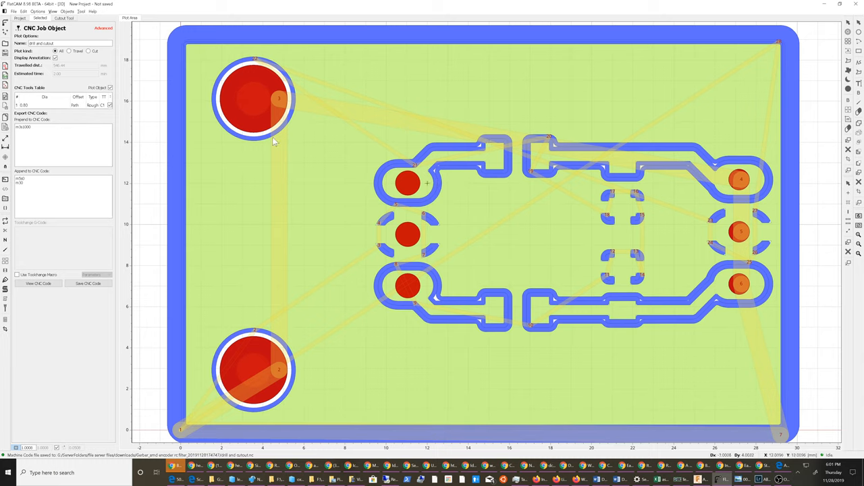
pyautogui.moveTo(242, 384)
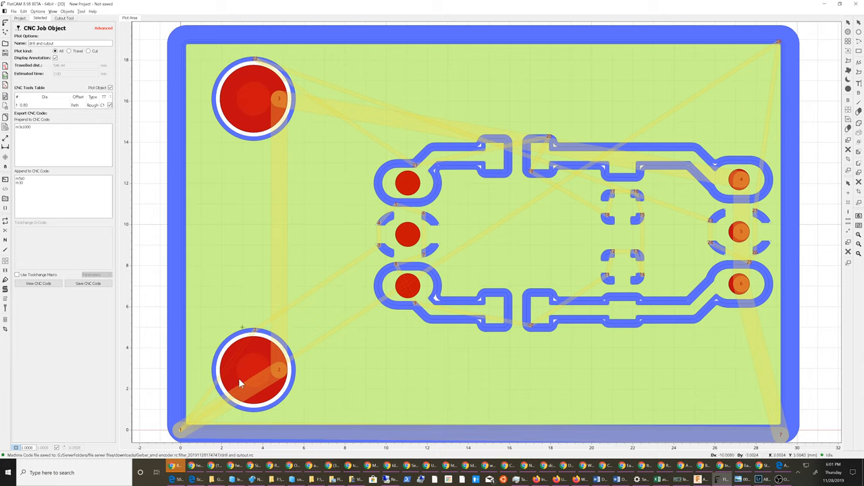
pyautogui.moveTo(691, 58)
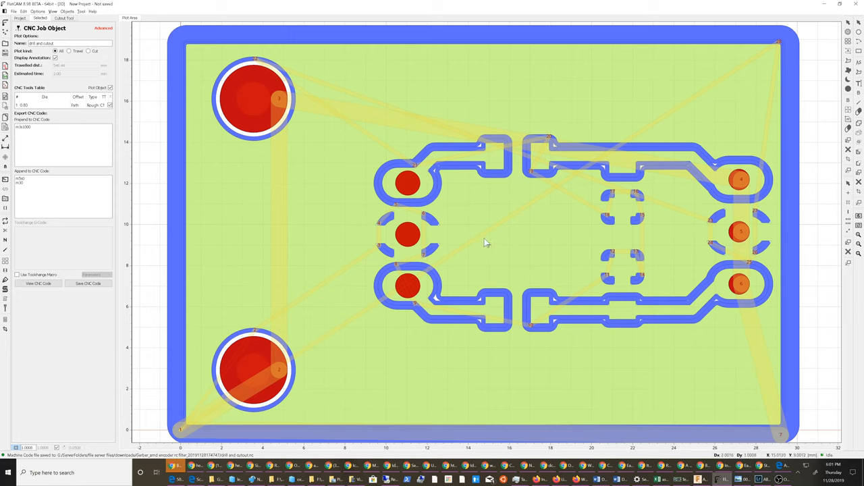
pyautogui.moveTo(488, 230)
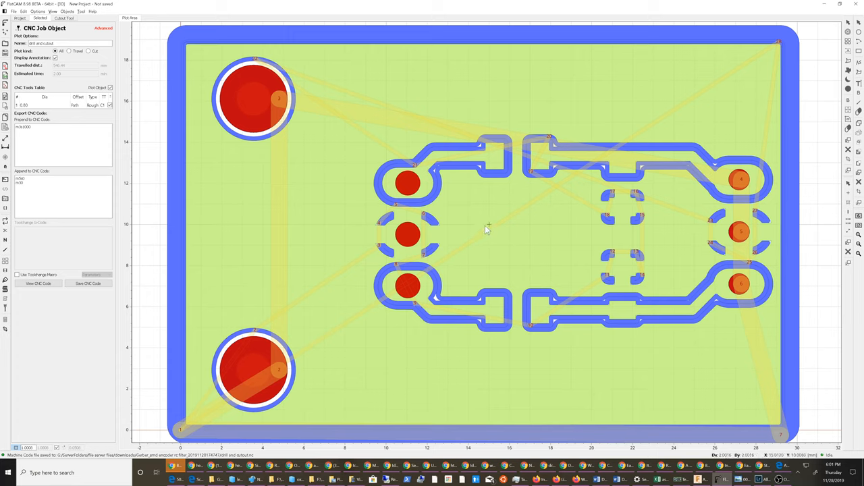